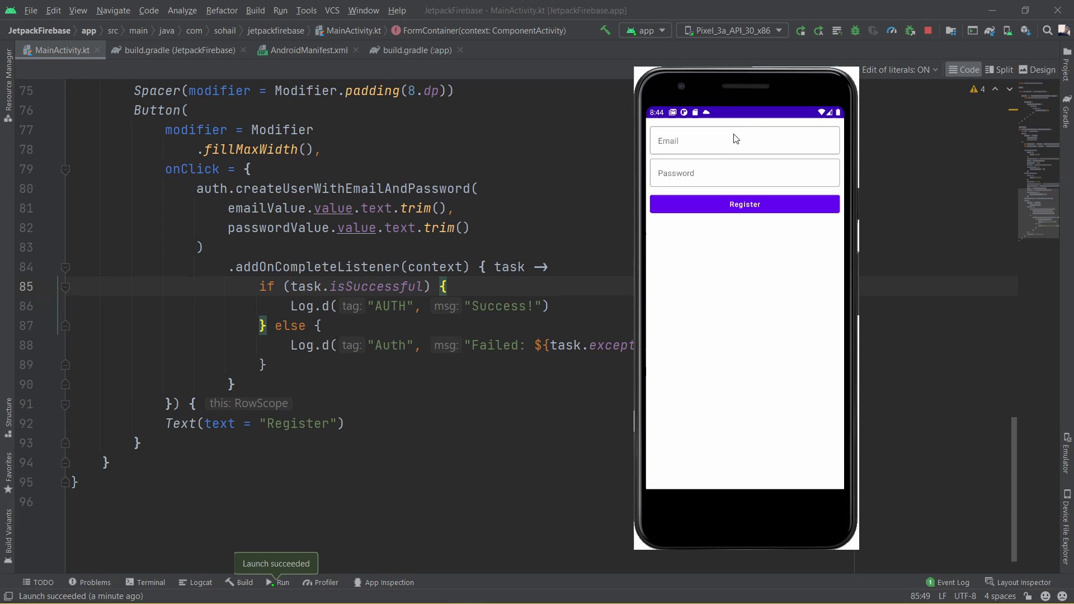
mouse_move(747, 172)
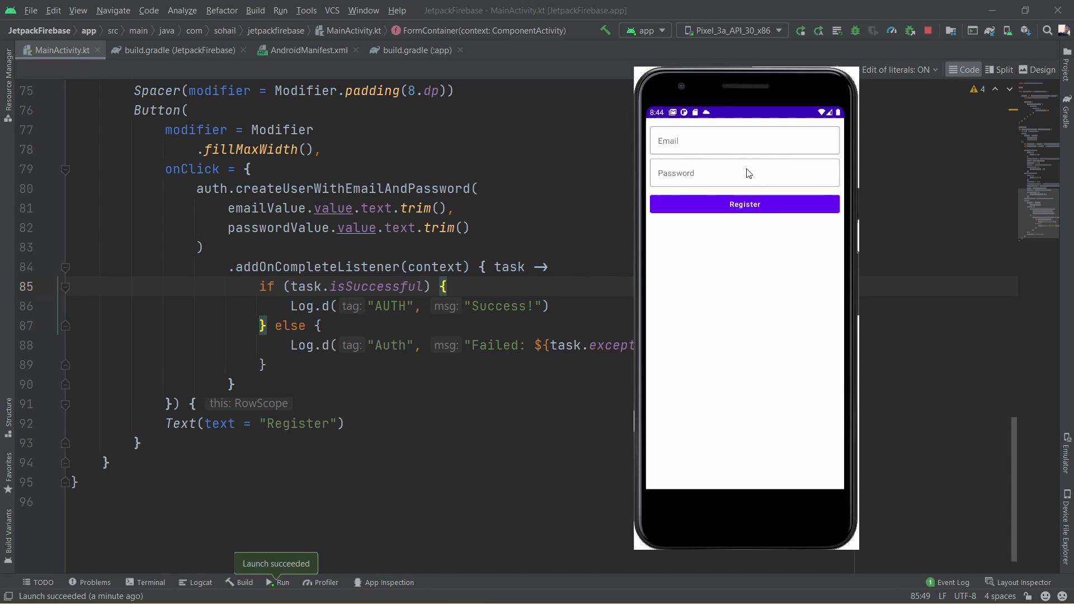
mouse_move(715, 174)
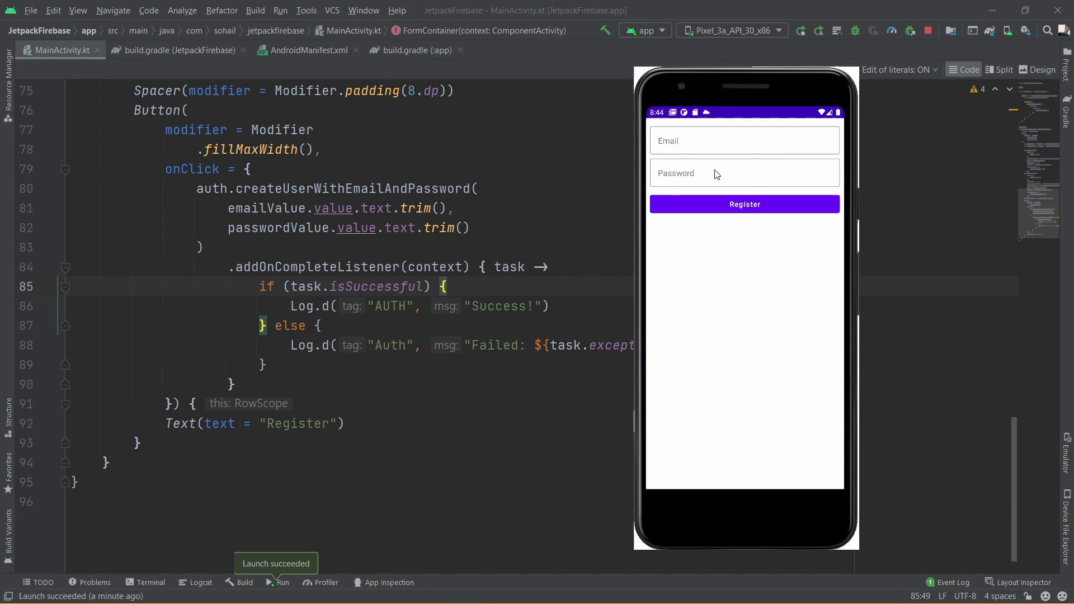
mouse_move(744, 211)
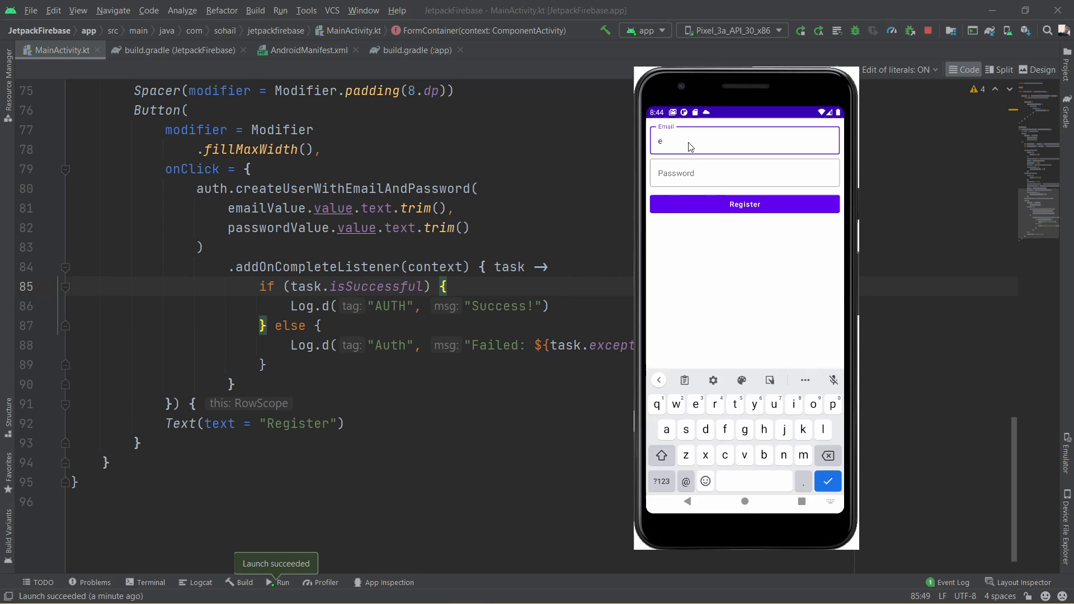
text(xample@example.com)
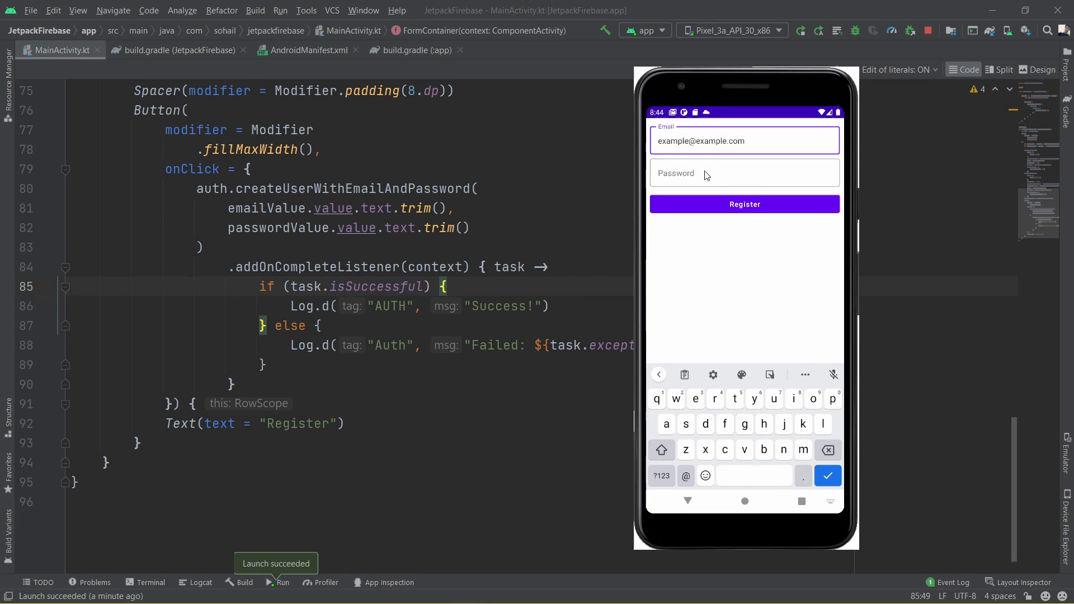
click(743, 172)
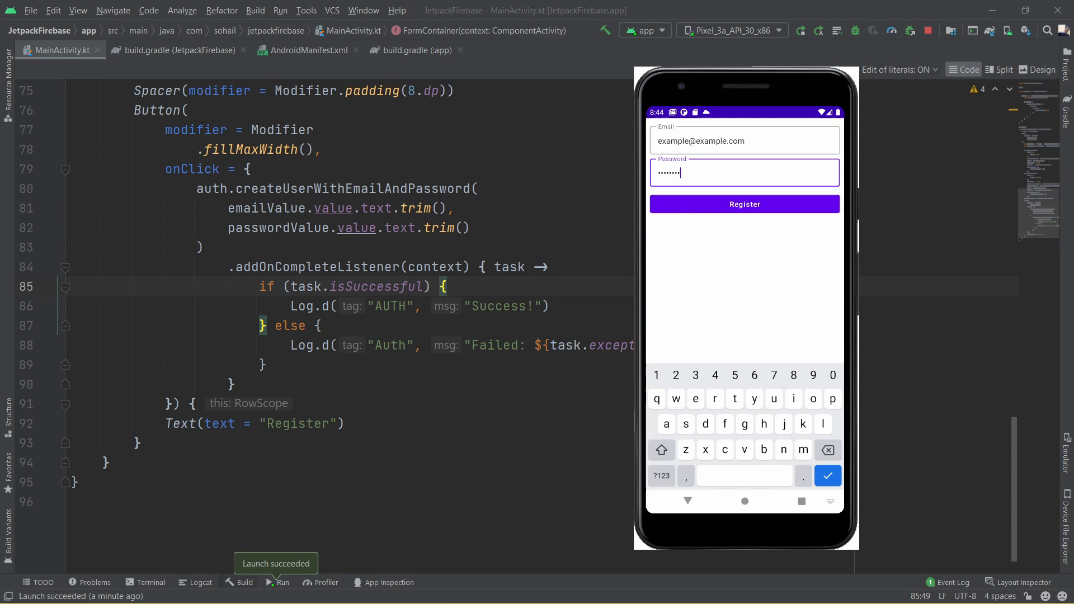
click(200, 582)
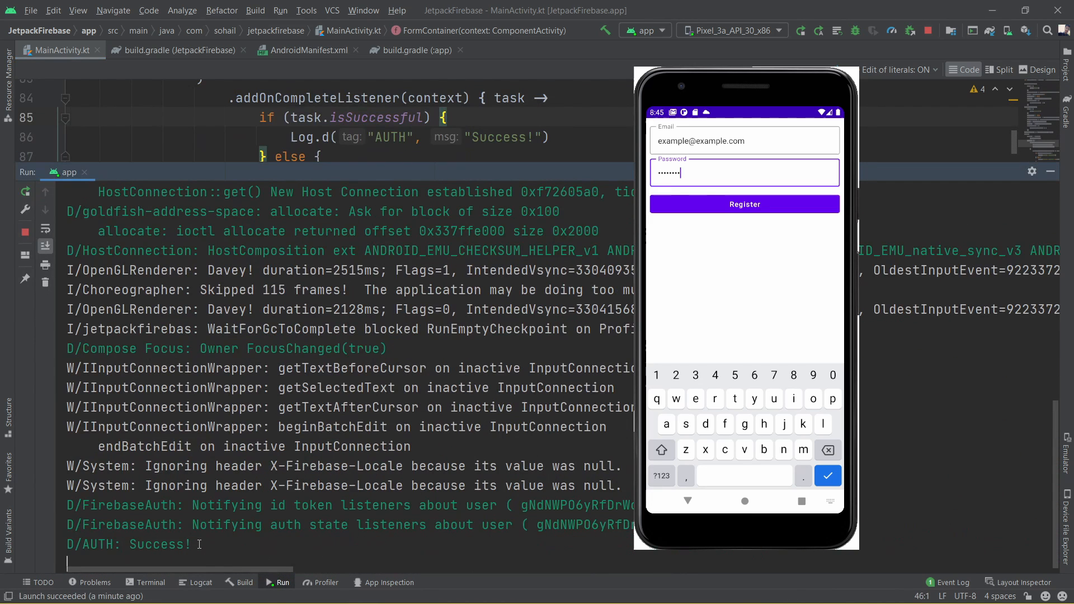
Step: Highlight the D/AUTH: Success! line in the run log
double_click(127, 543)
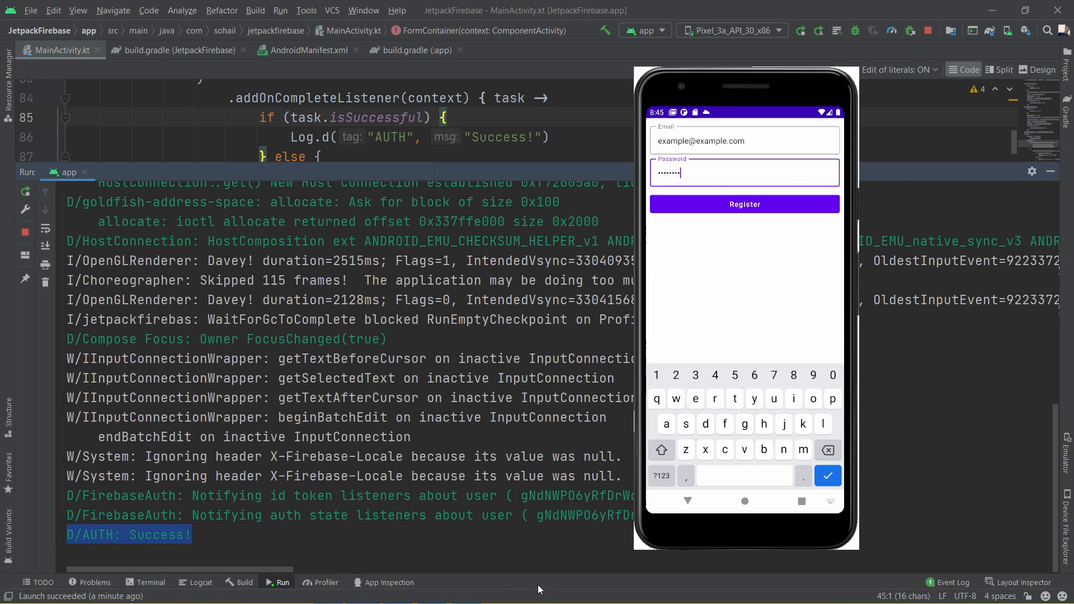
mouse_move(462, 591)
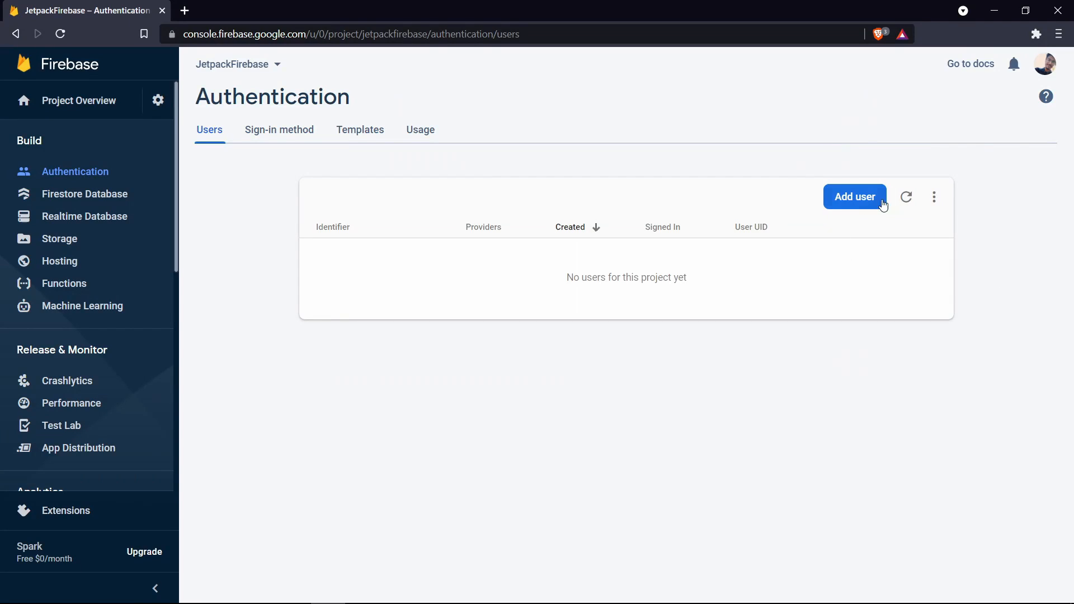
click(905, 197)
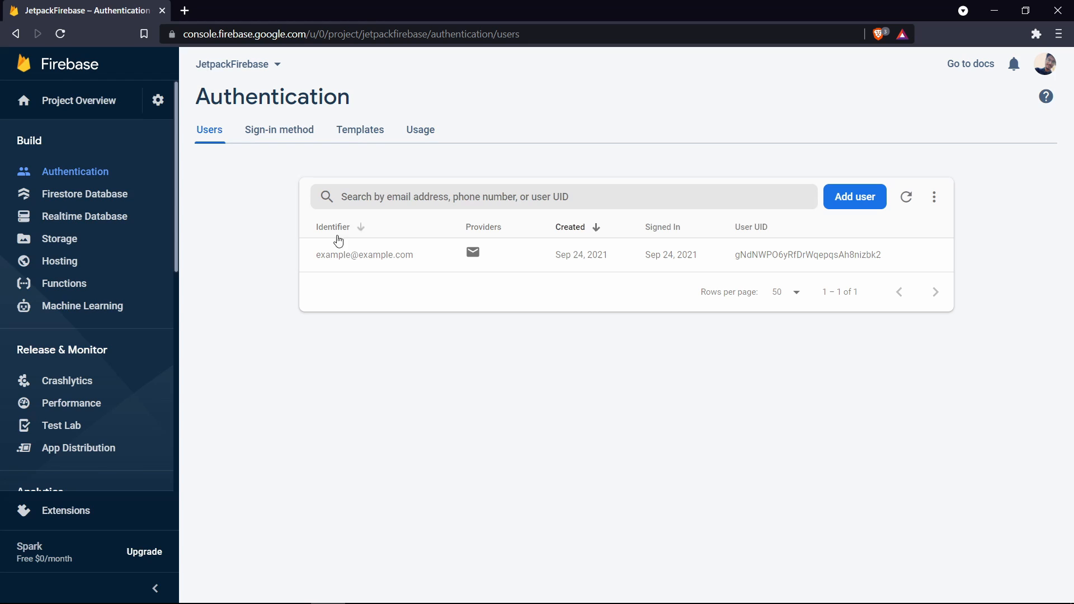
mouse_move(365, 254)
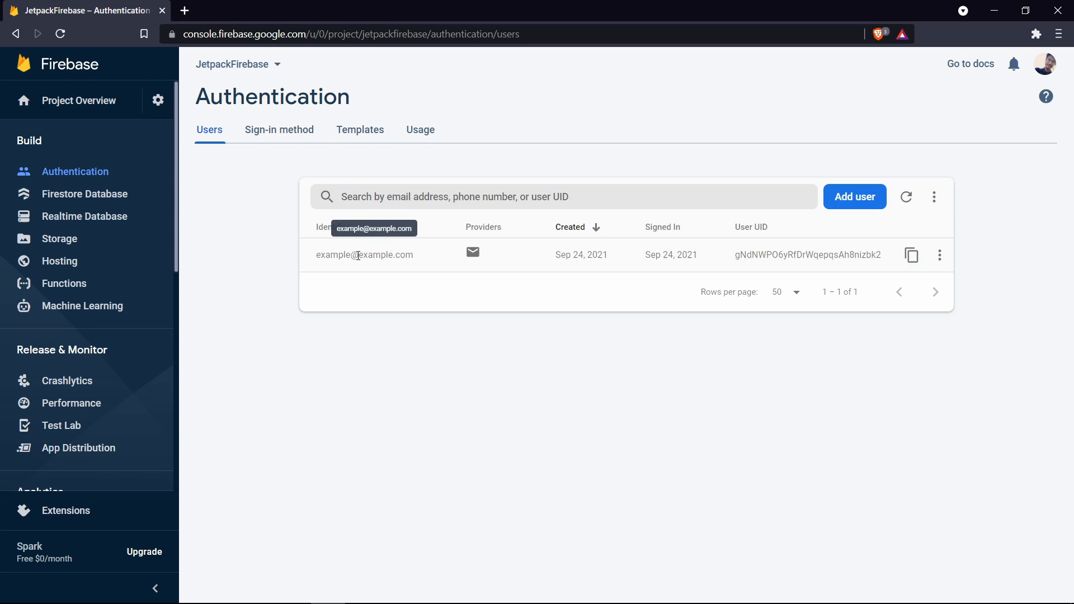
mouse_move(369, 257)
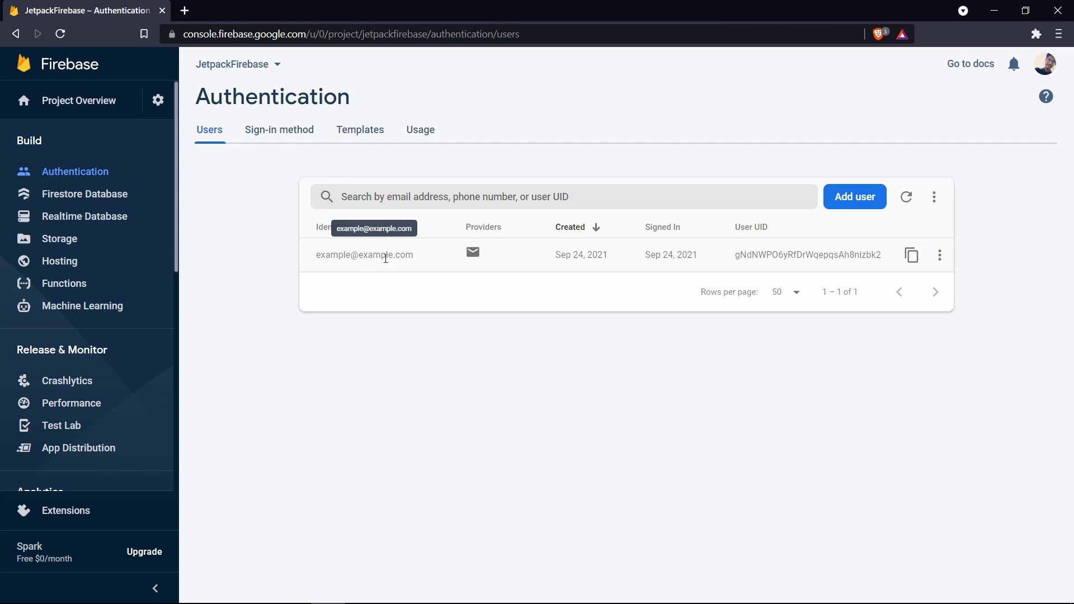
mouse_move(532, 321)
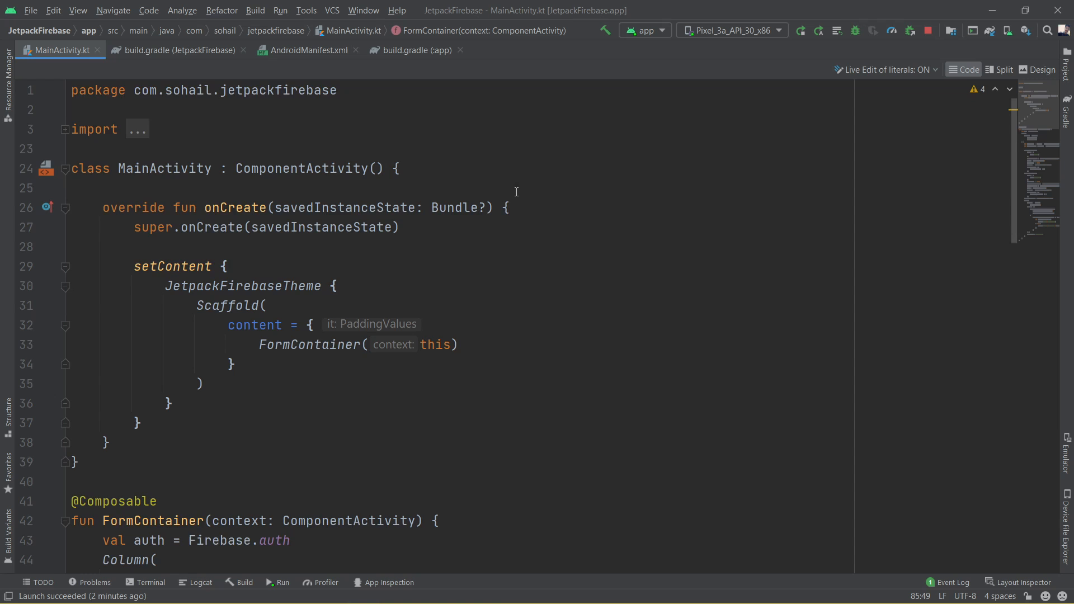
Step: Review MainActivity.kt's registration code and show the project file tree
scroll(down, 3)
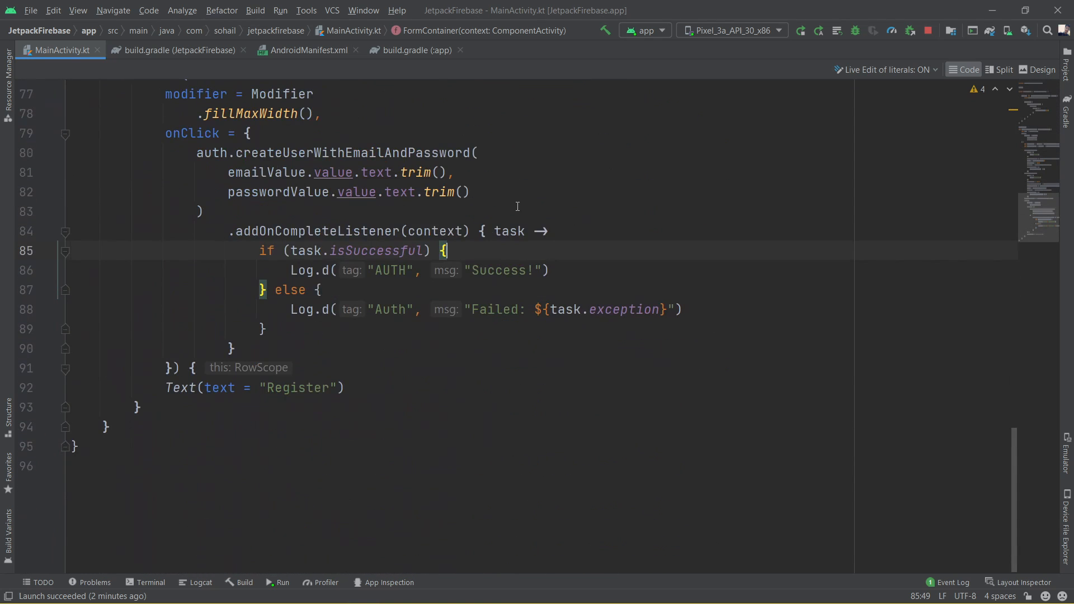
scroll(up, 3)
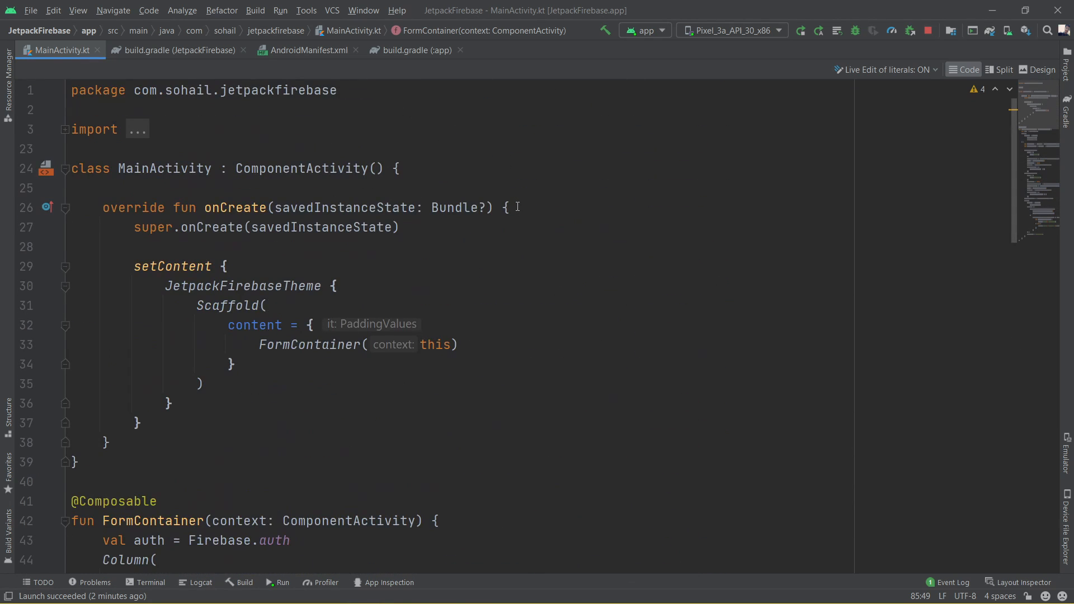
mouse_move(553, 175)
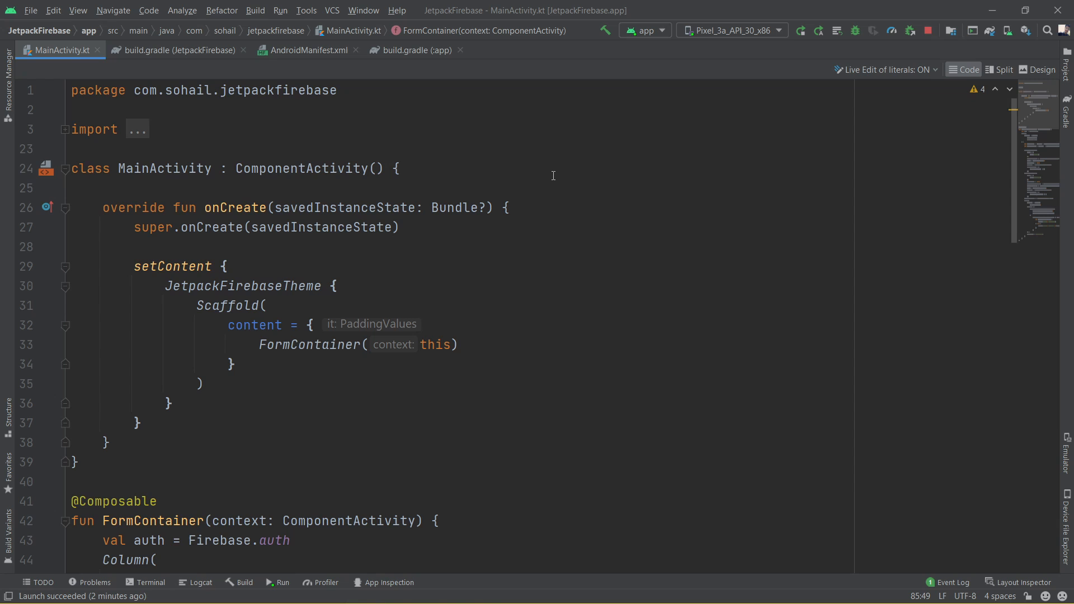
mouse_move(196, 215)
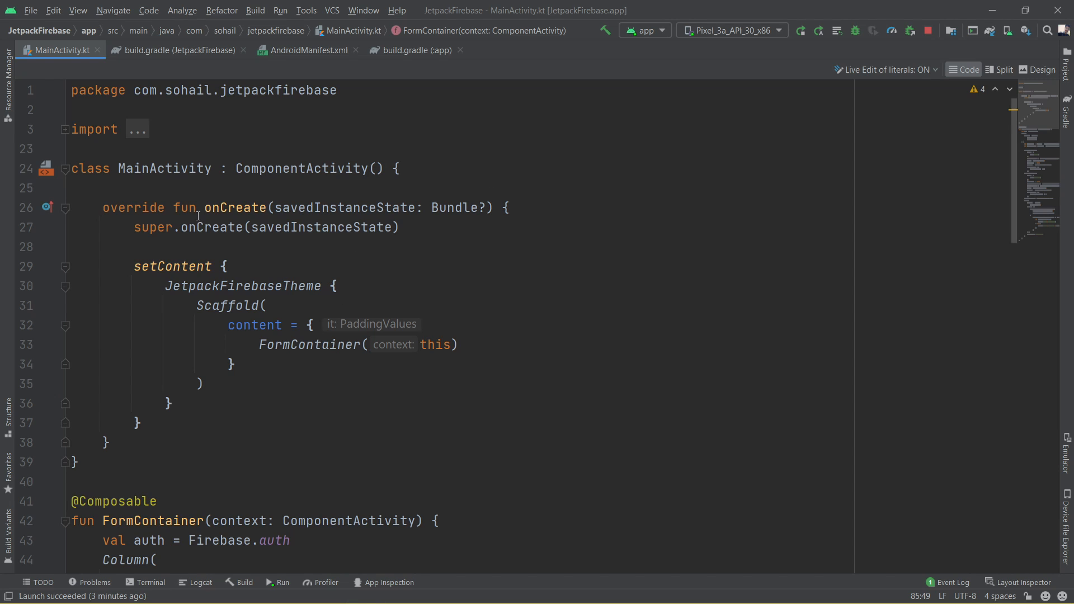
mouse_move(411, 110)
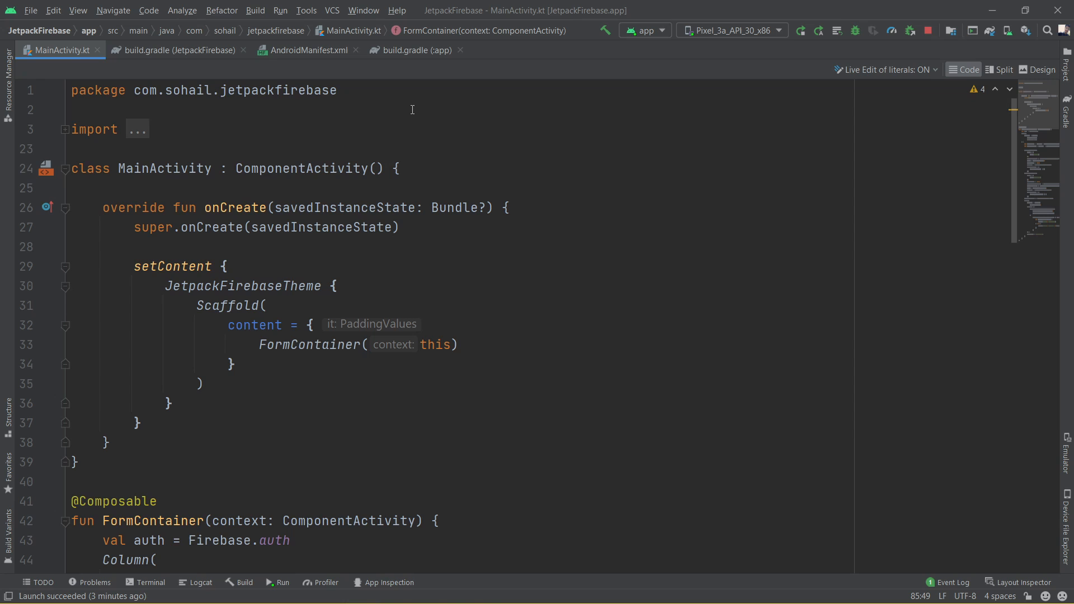
mouse_move(415, 114)
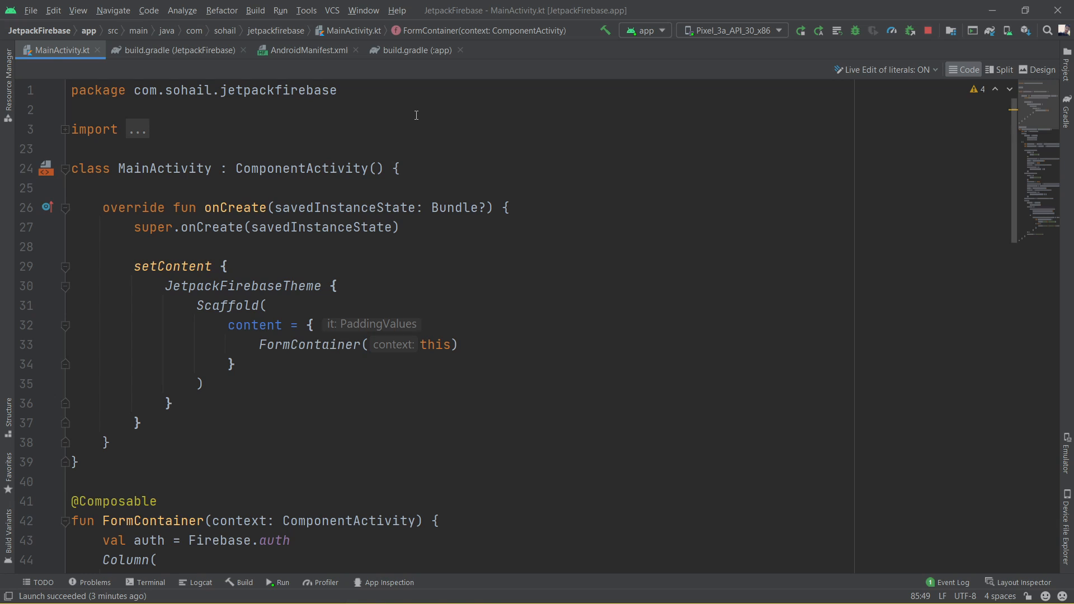
click(1066, 49)
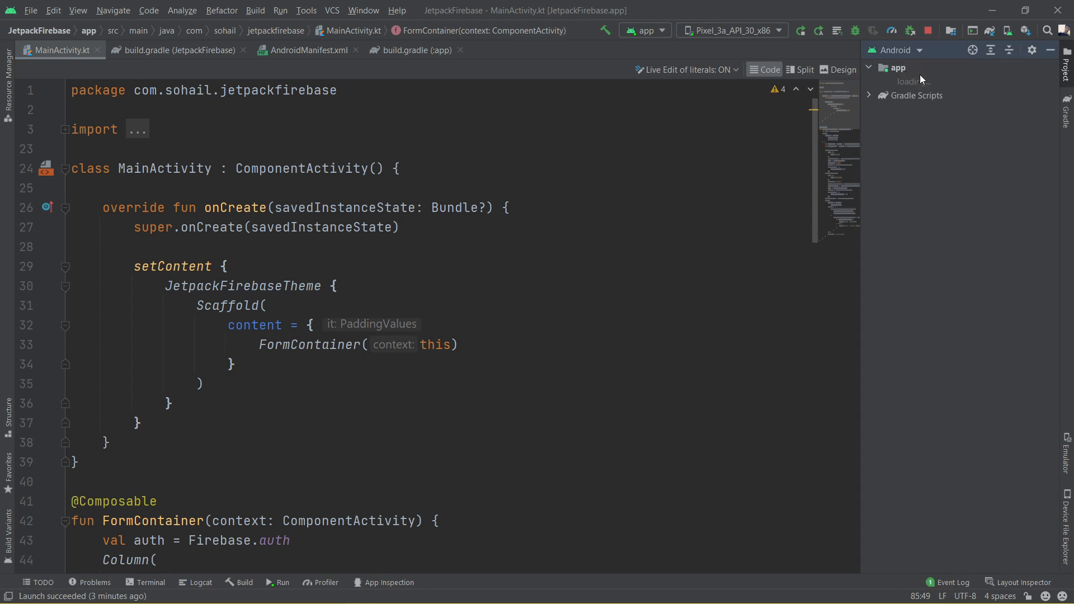
Step: View the full Project structure with app/google-services.json, then hide the file tree
click(894, 50)
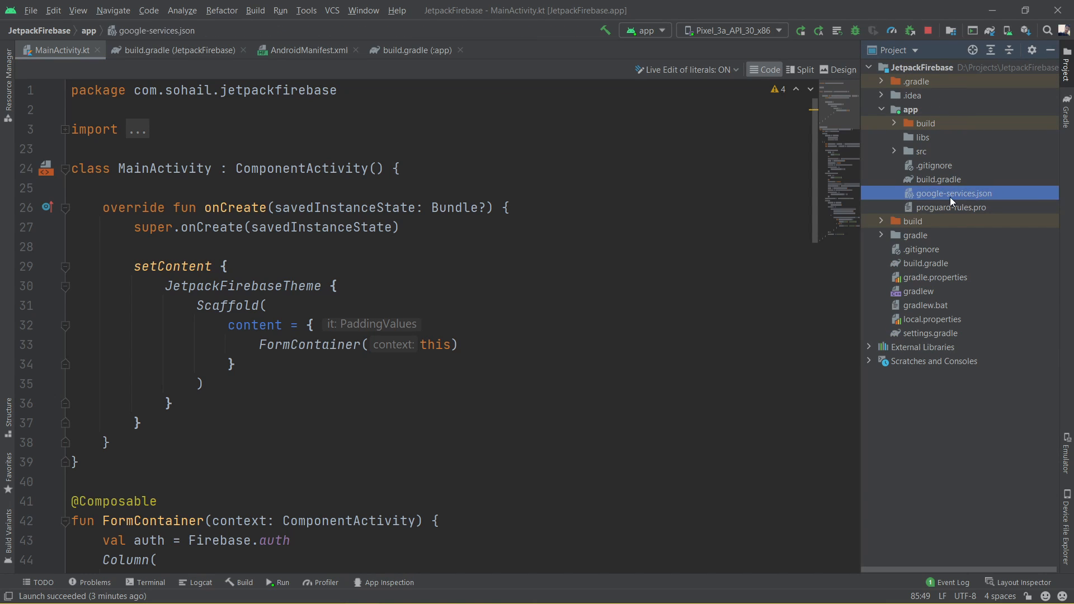
mouse_move(951, 94)
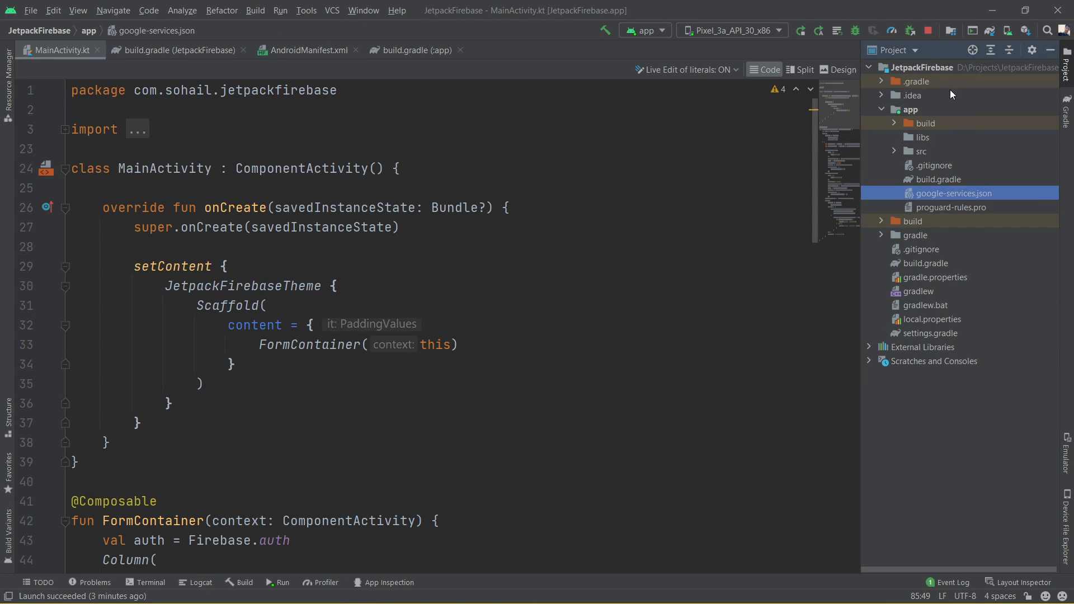
mouse_move(928, 75)
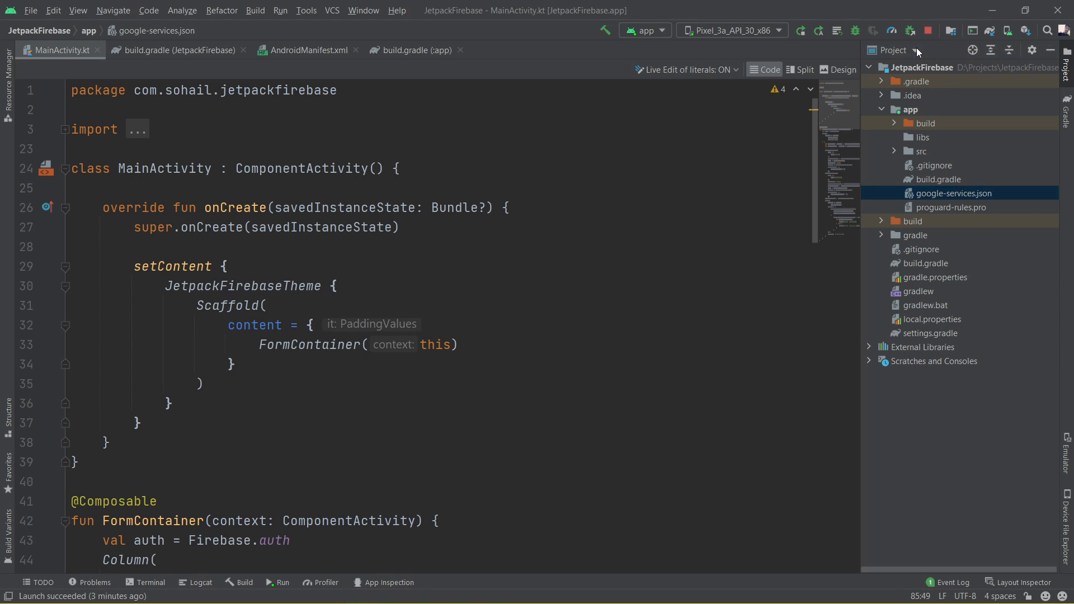
click(892, 49)
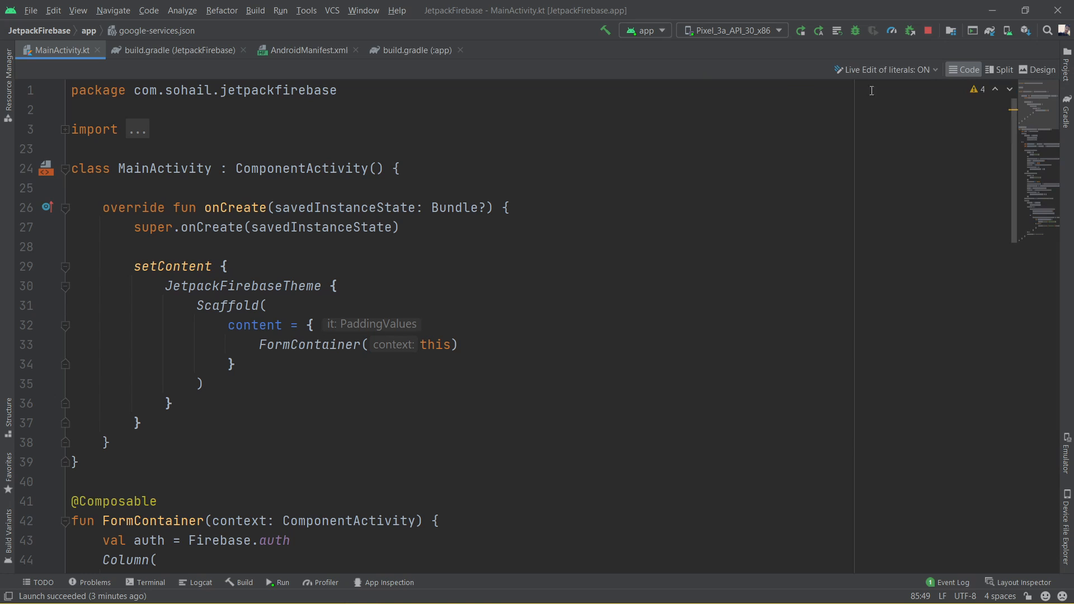
Step: Review Firebase BoM and auth-ktx dependencies, the google-services classpath, and the manifest
click(414, 49)
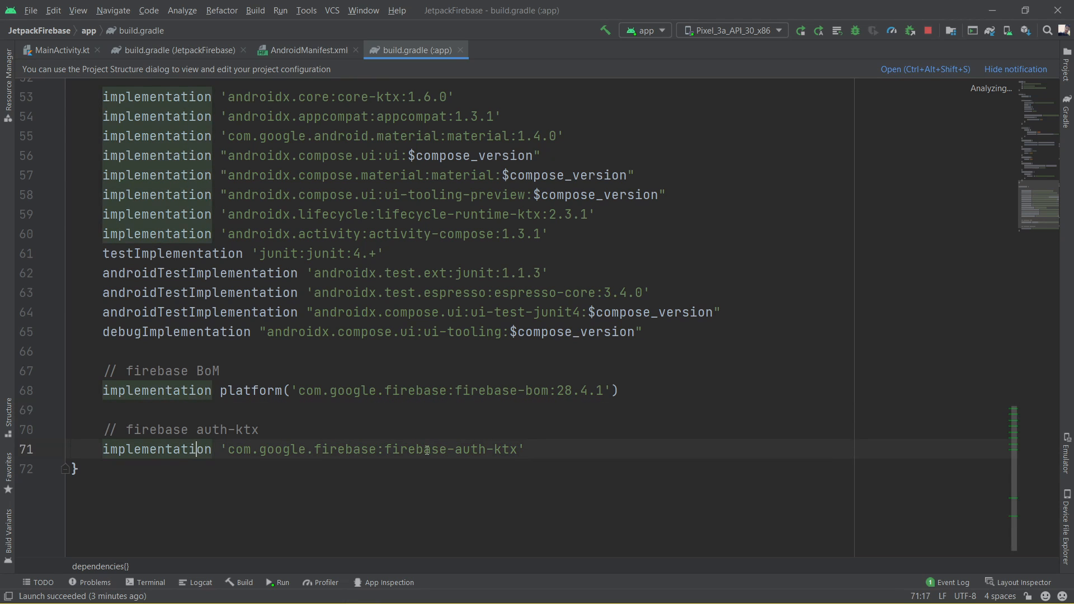
click(173, 49)
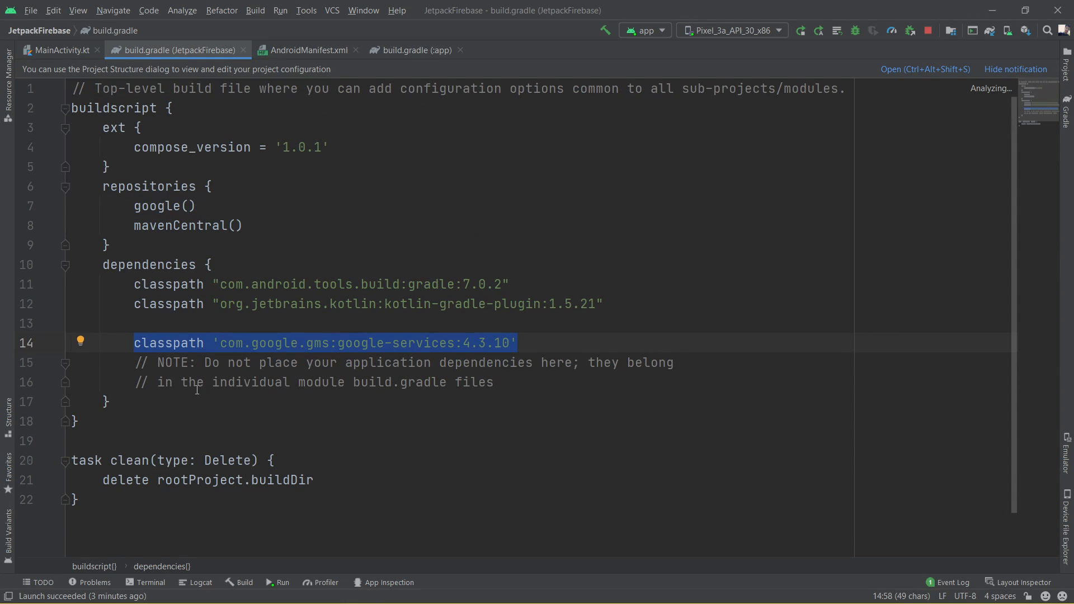
click(361, 343)
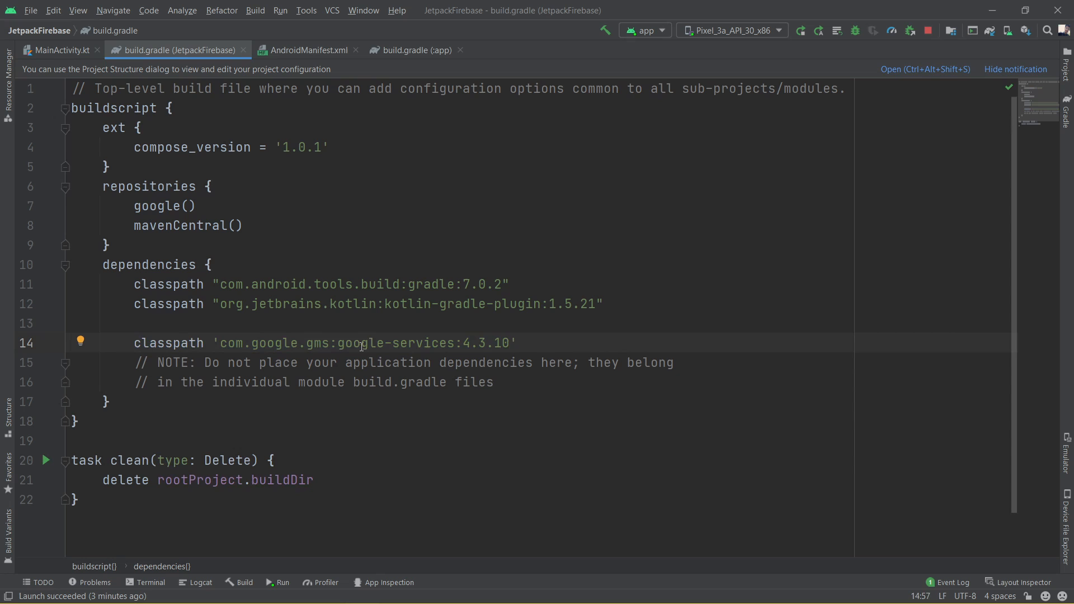
mouse_move(293, 73)
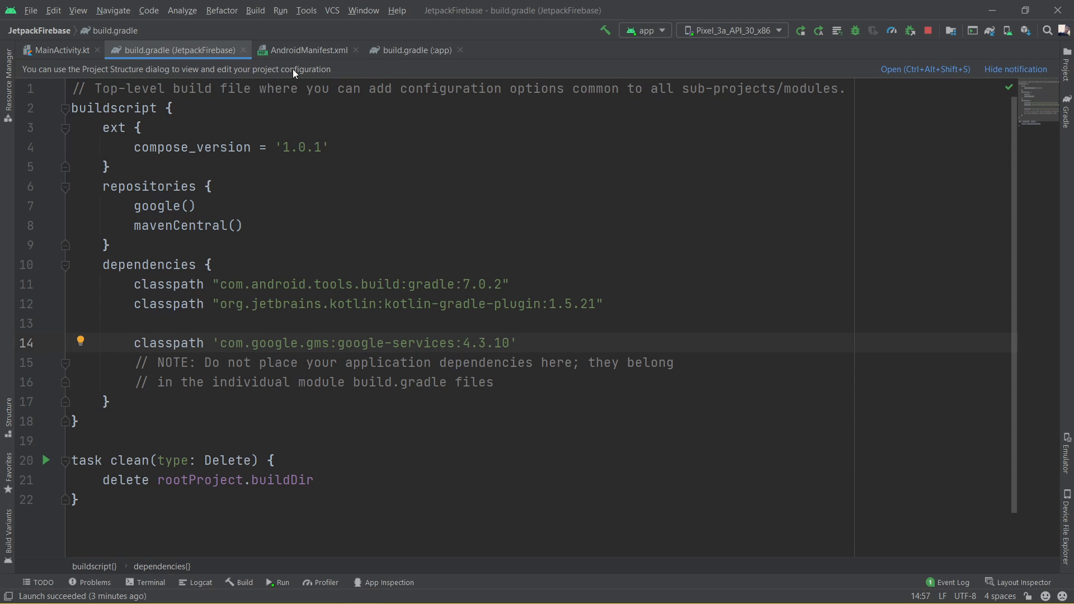
click(306, 49)
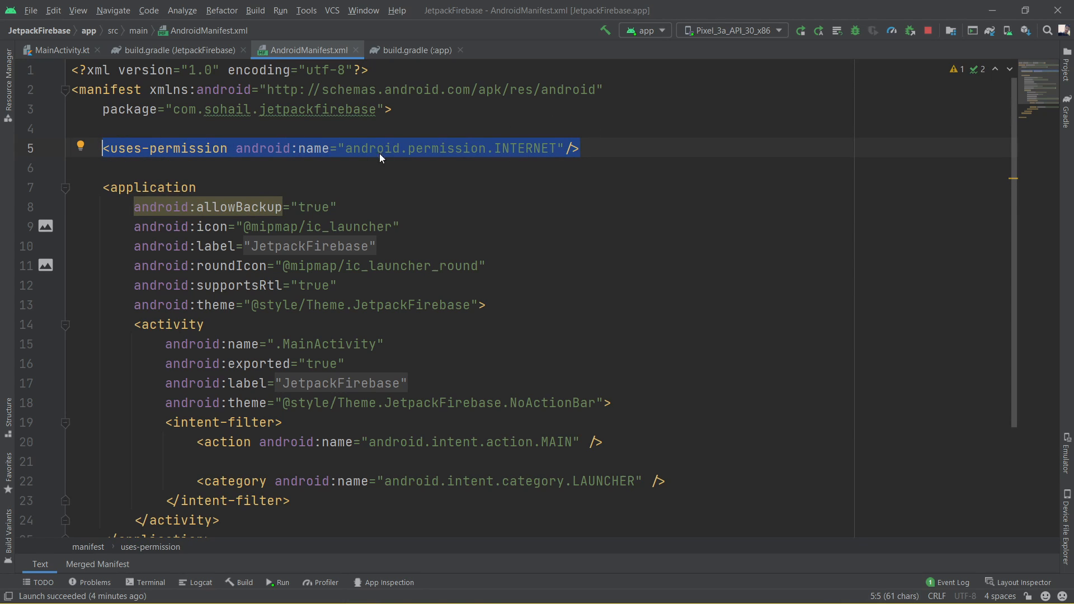
mouse_move(414, 49)
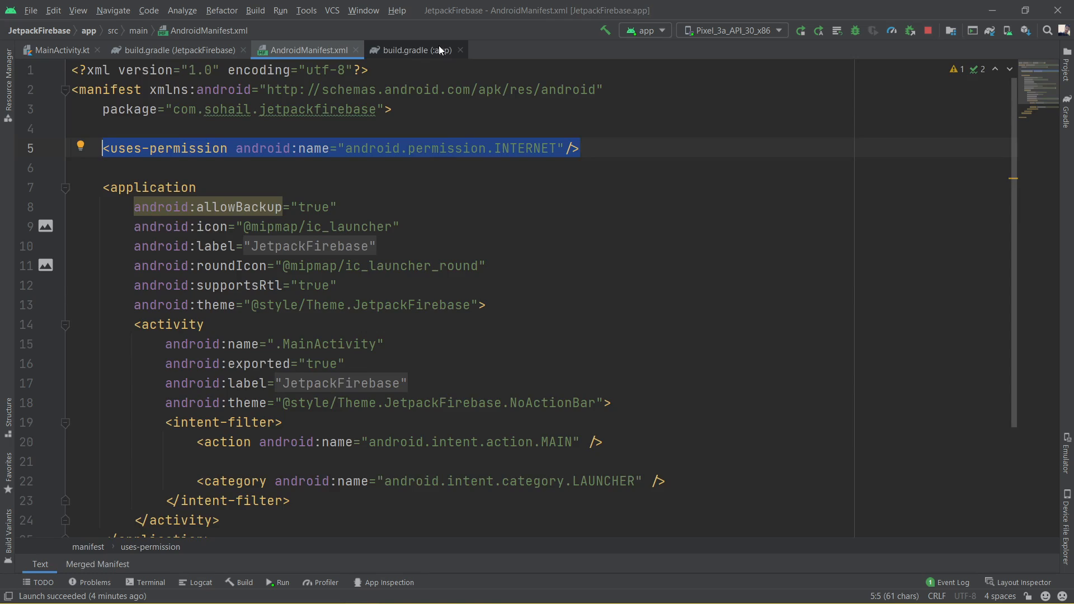
Step: Recheck Firebase dependencies and INTERNET permission, then return to MainActivity.kt
click(415, 49)
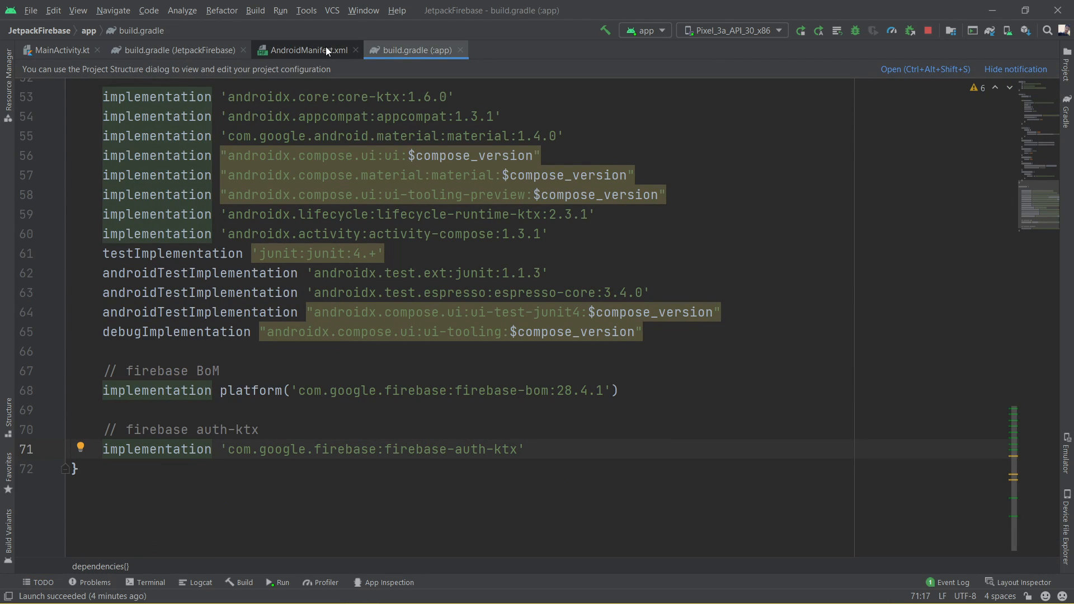
mouse_move(500, 273)
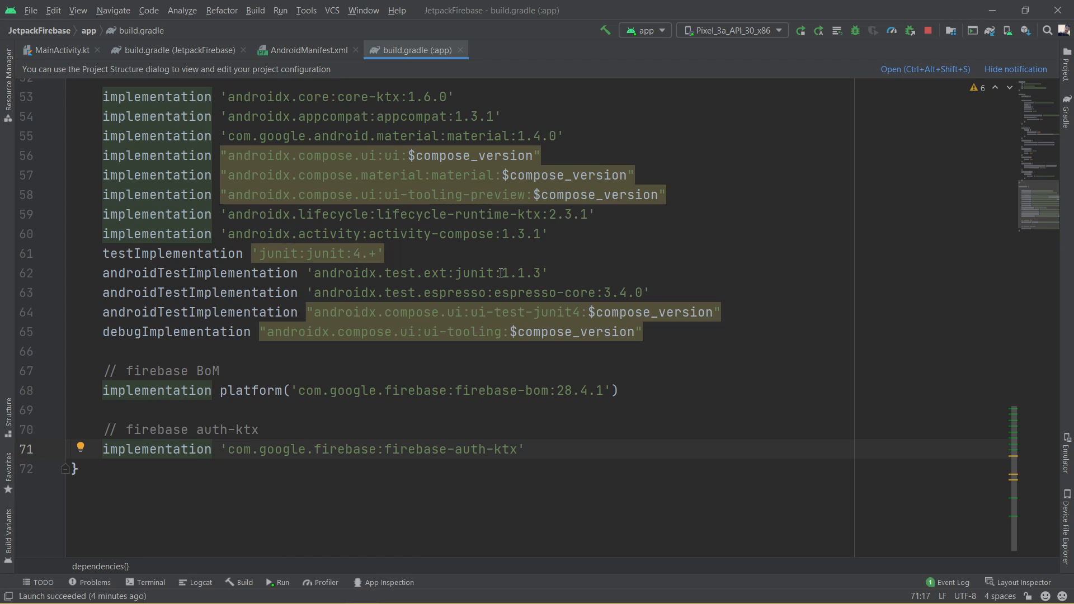
mouse_move(177, 342)
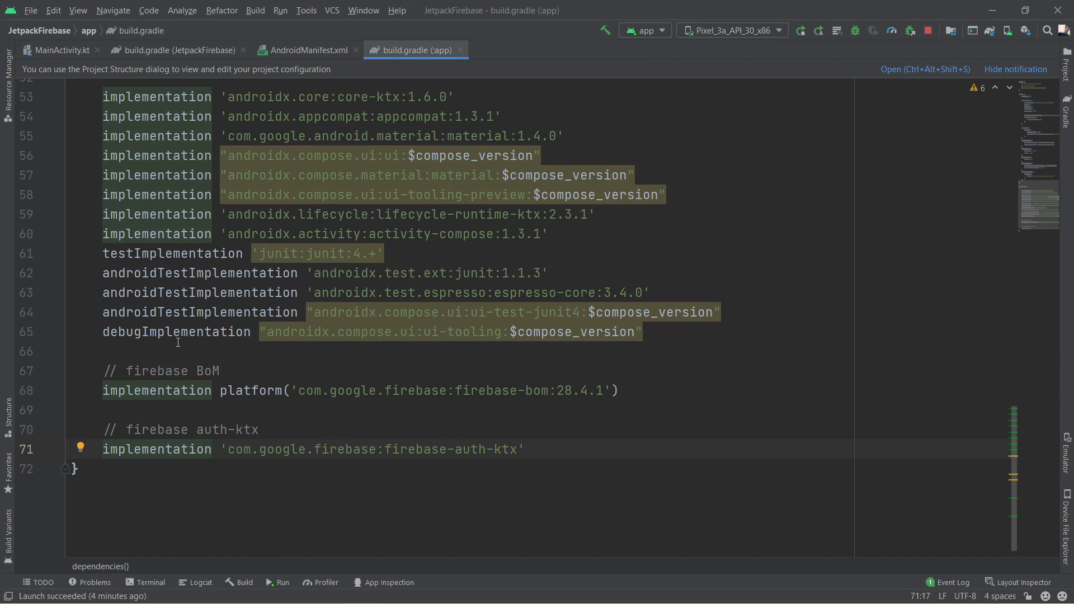
click(307, 49)
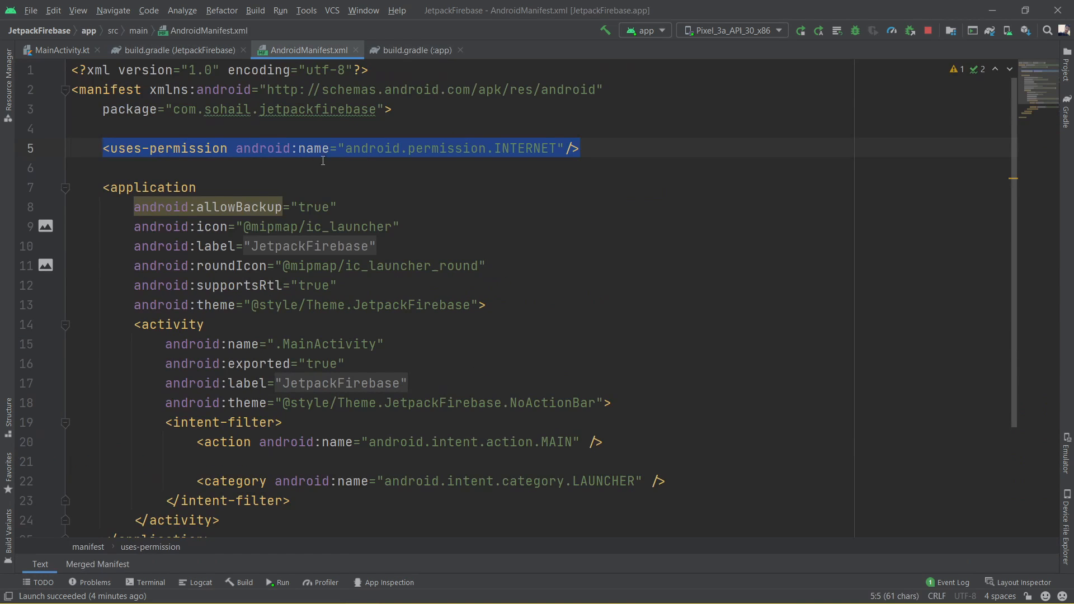
click(61, 51)
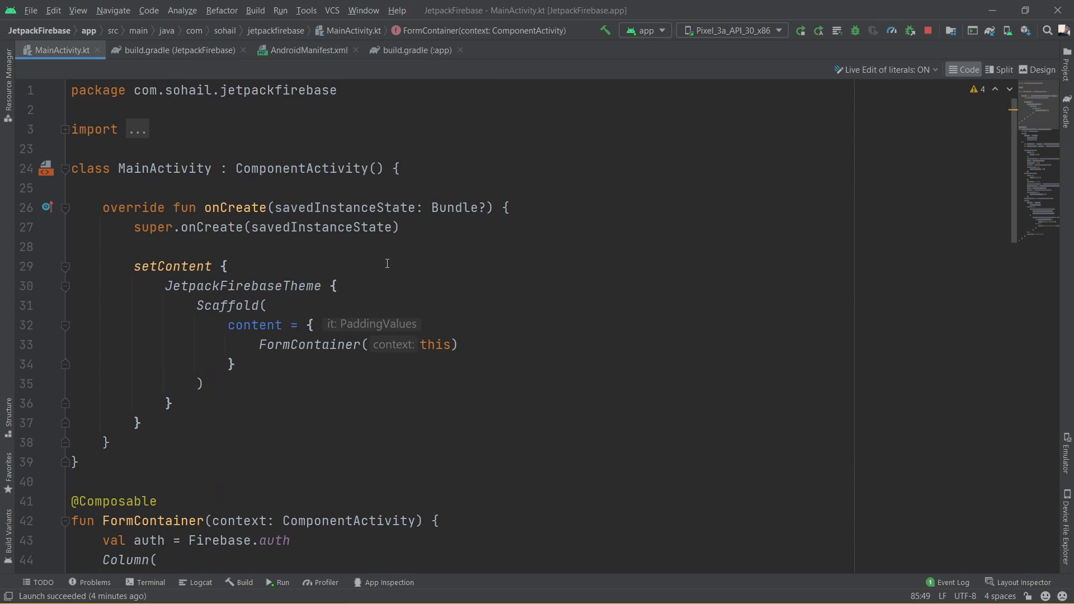
scroll(down, 3)
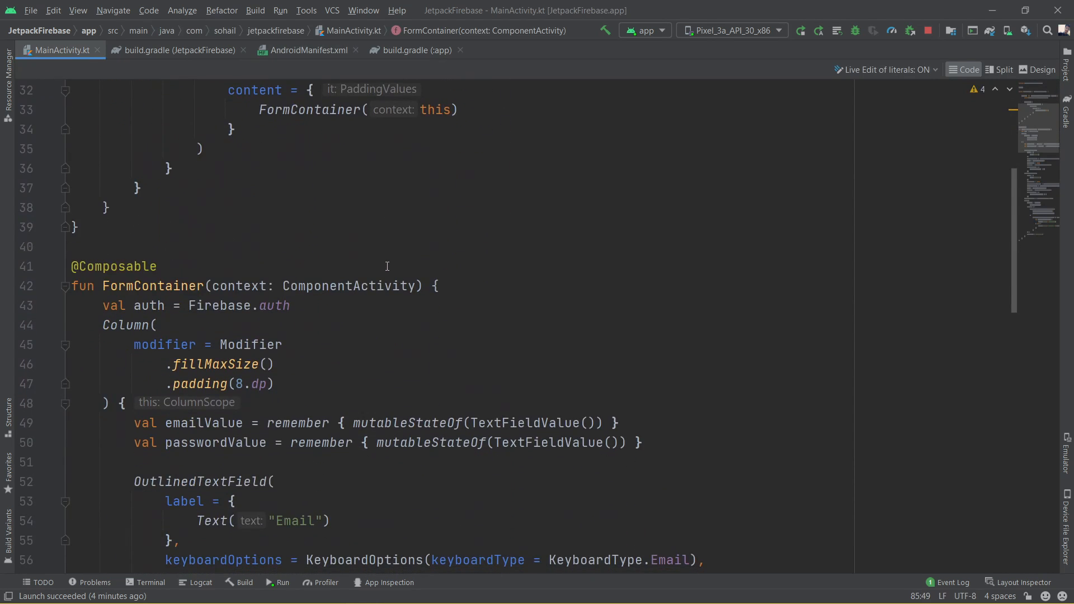
scroll(down, 3)
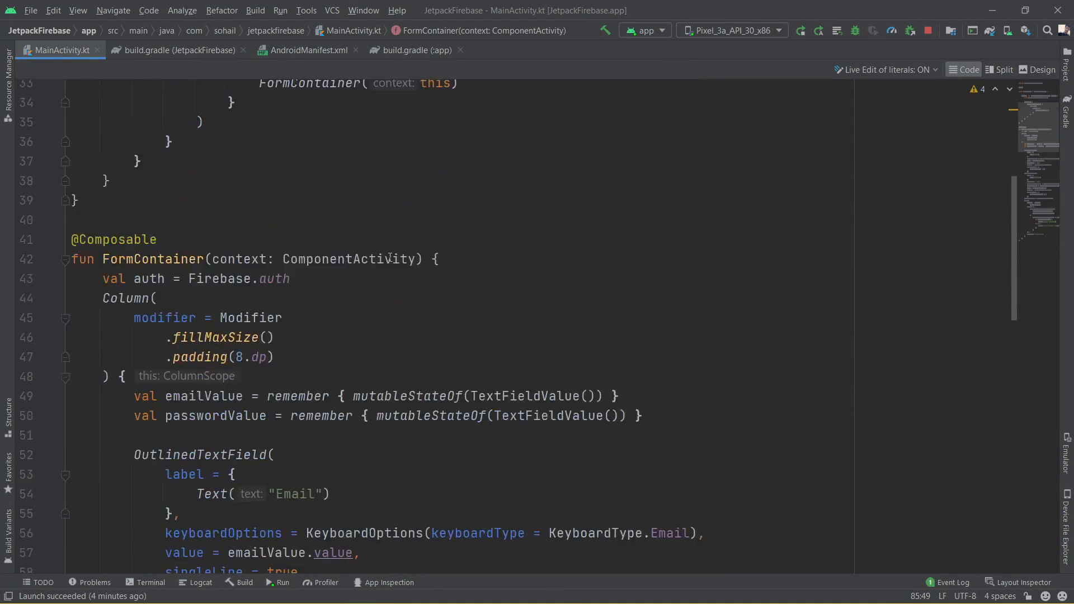
scroll(up, 3)
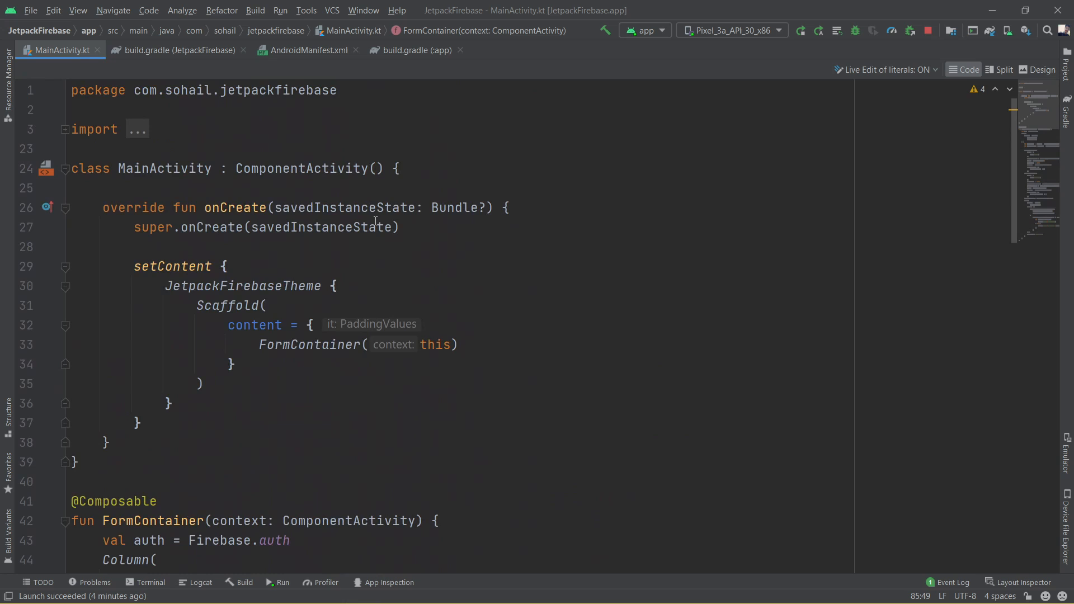
mouse_move(316, 306)
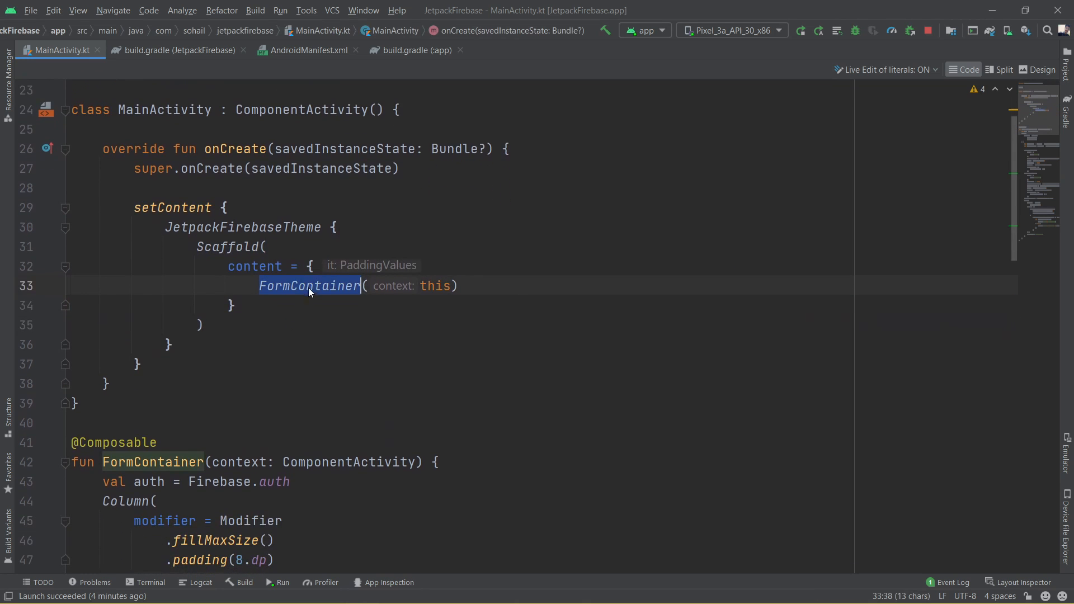
scroll(down, 3)
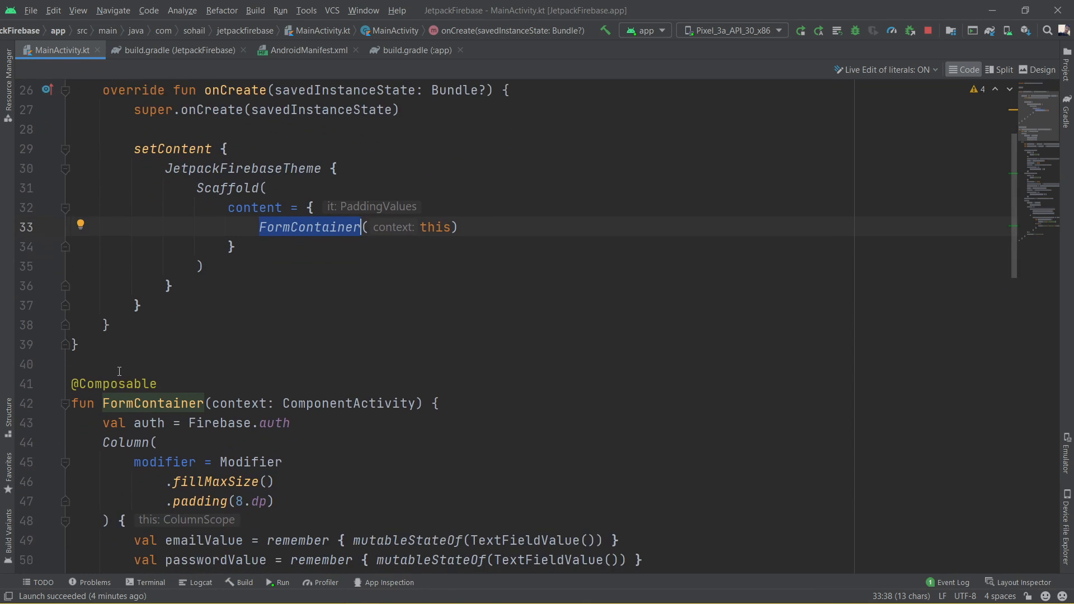
scroll(up, 3)
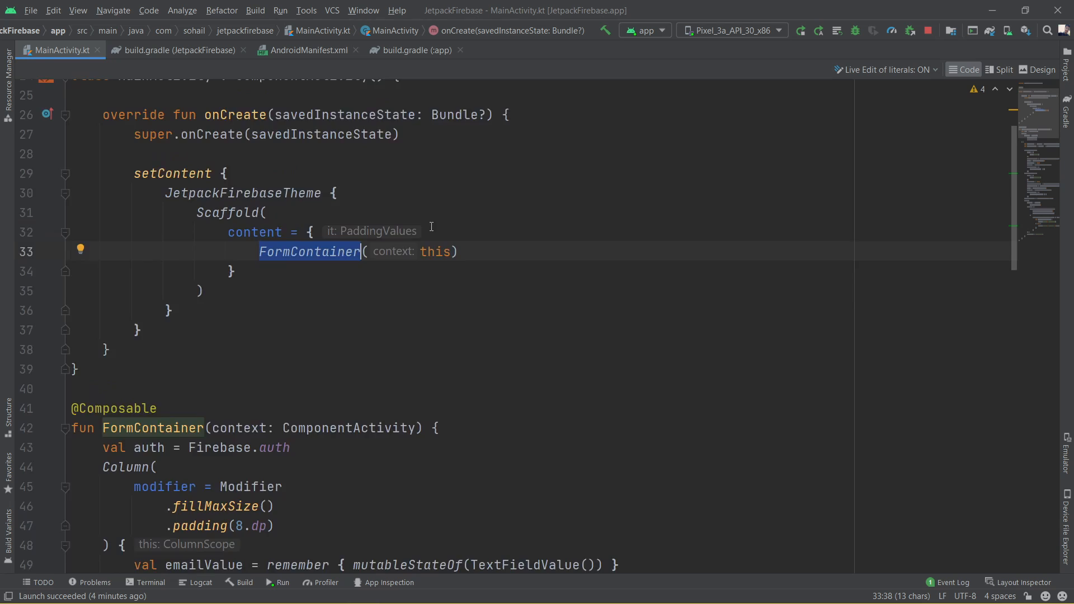
scroll(down, 3)
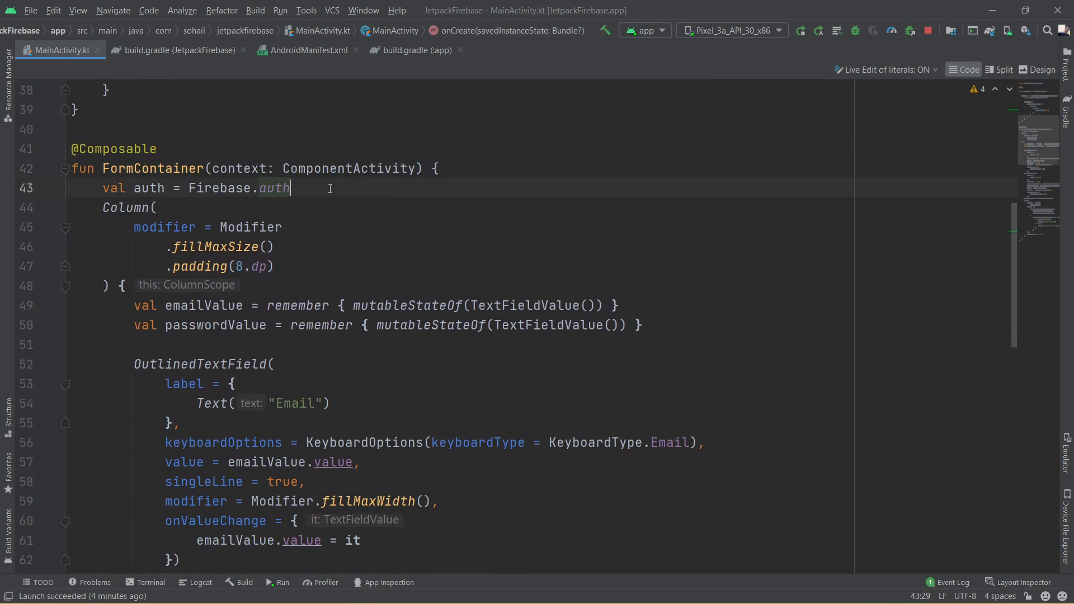
click(231, 187)
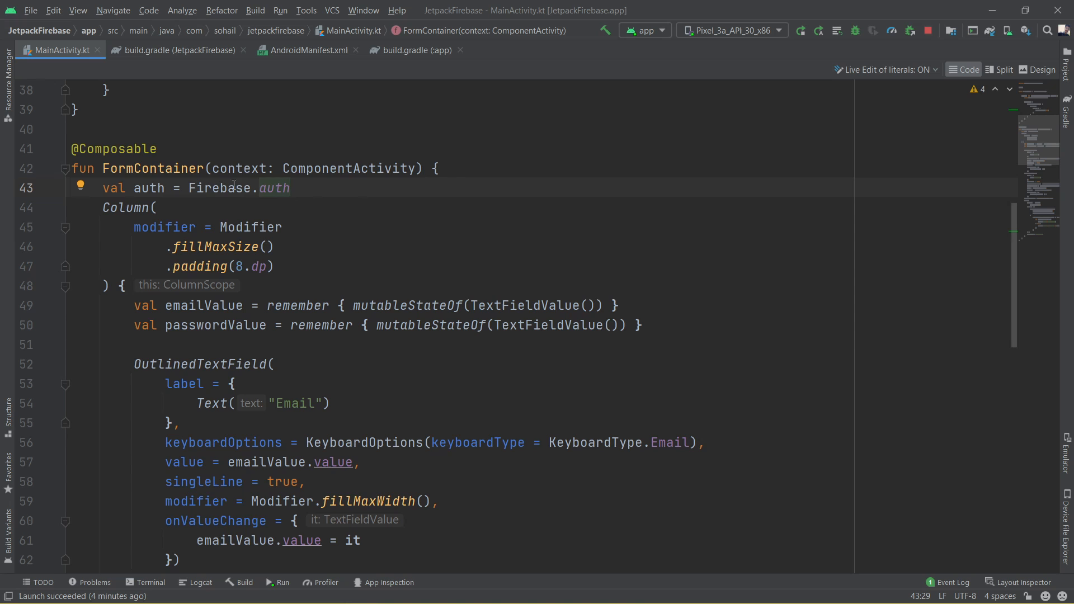
scroll(down, 3)
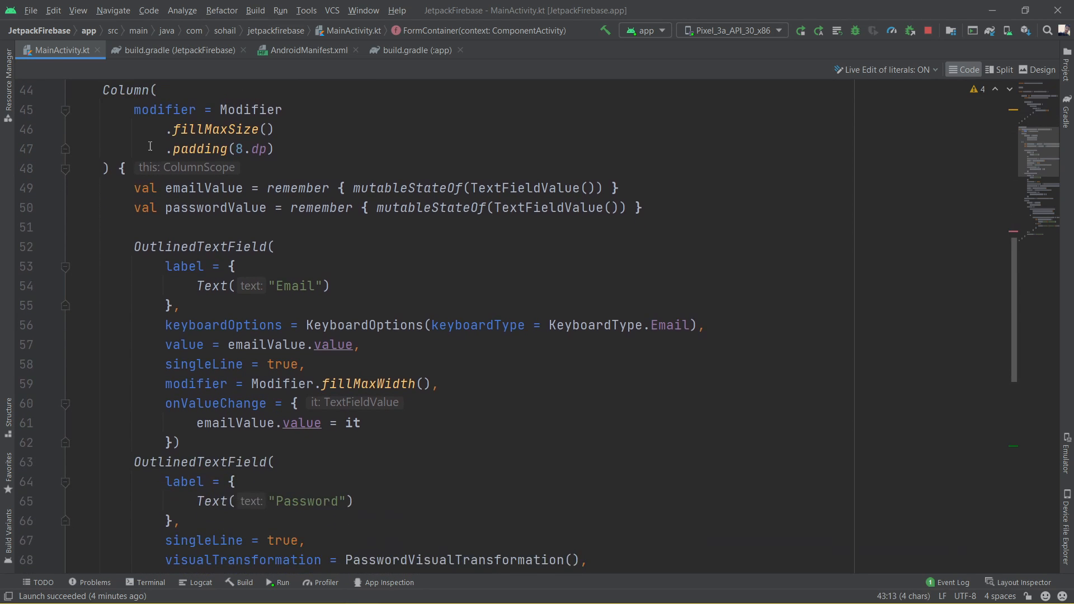
scroll(up, 3)
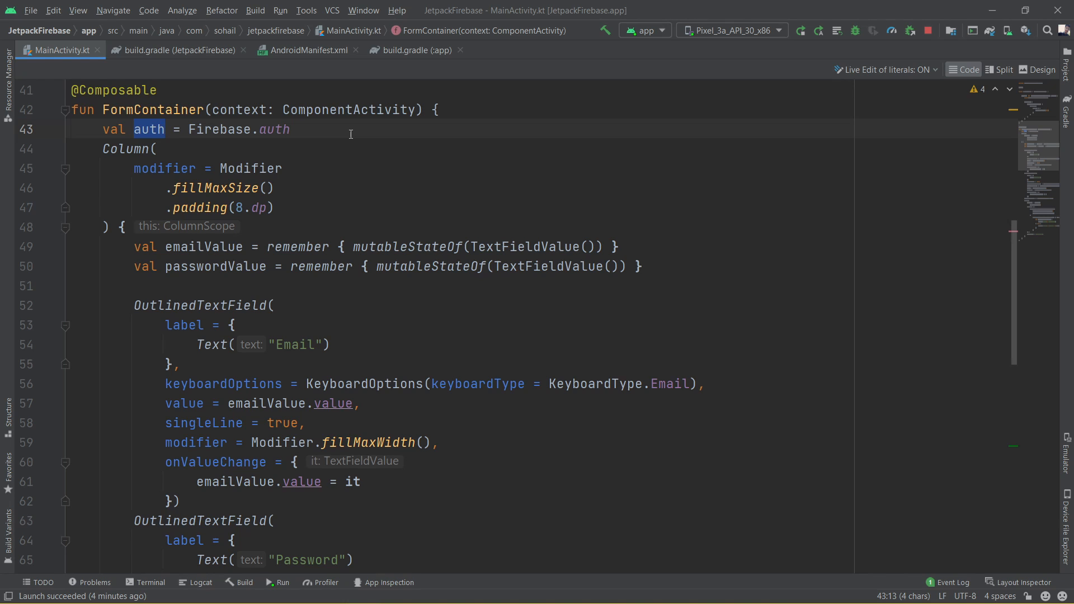
mouse_move(283, 188)
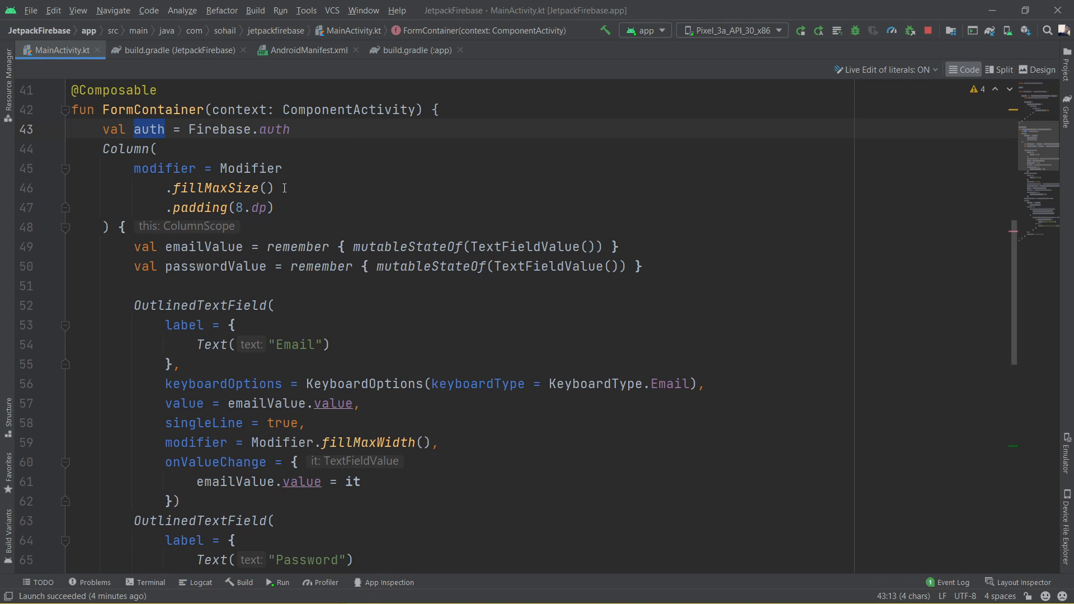
scroll(down, 3)
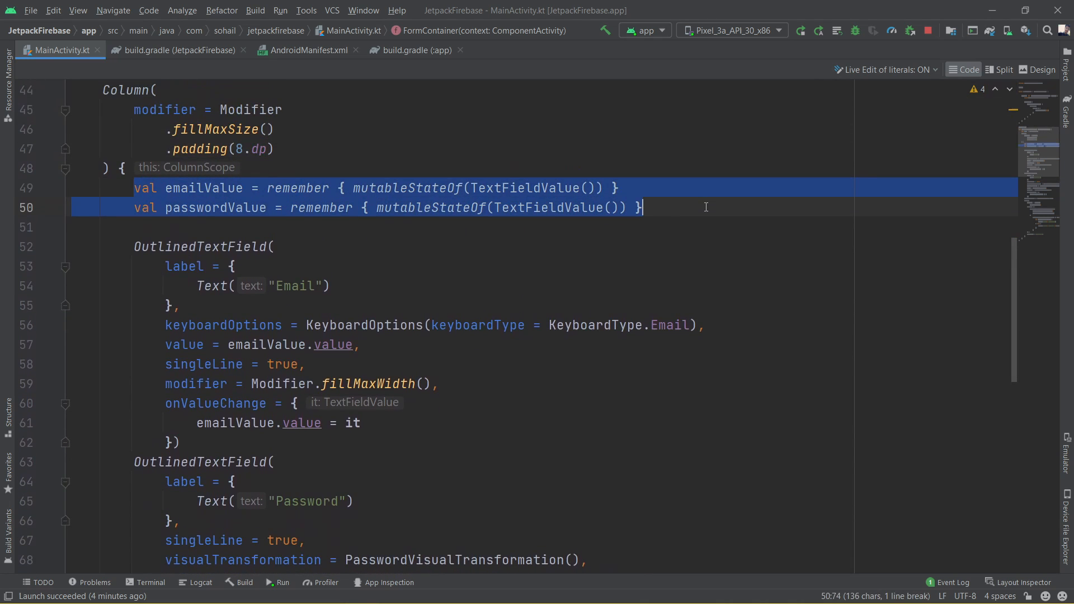
double_click(214, 208)
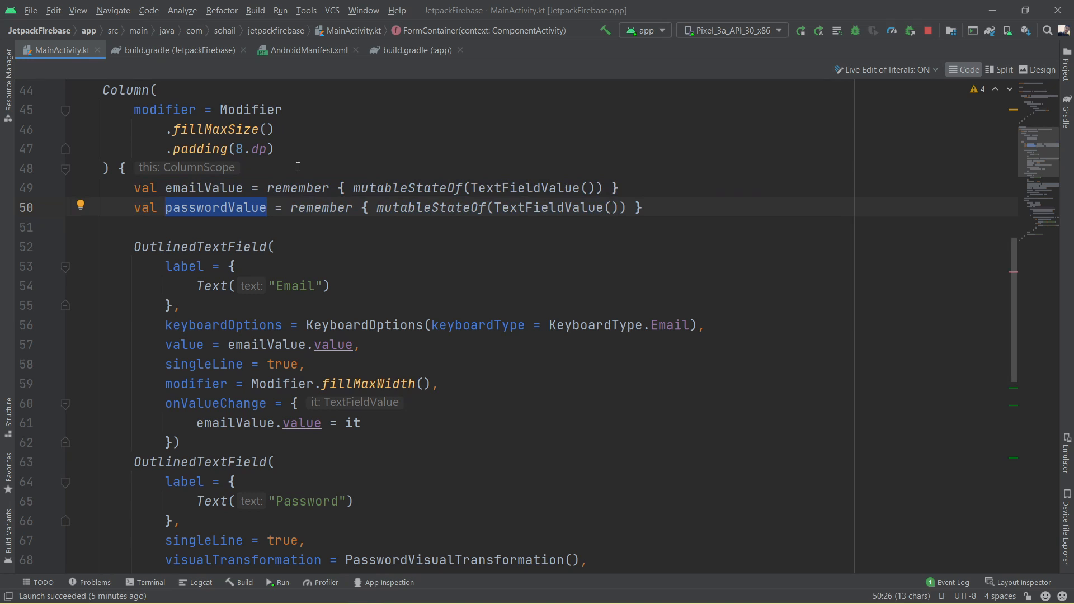
mouse_move(322, 163)
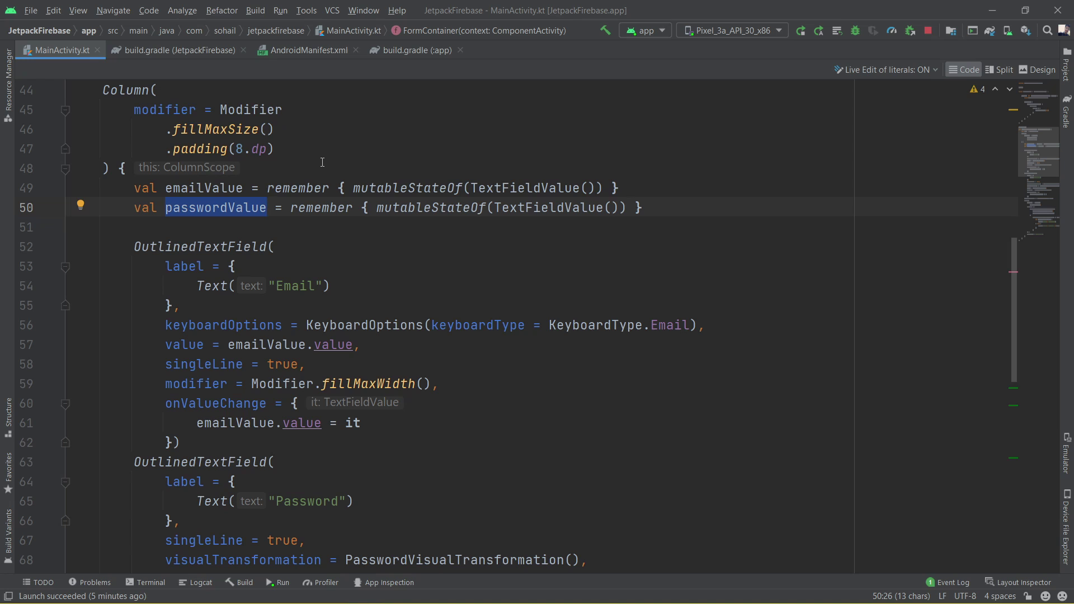
double_click(297, 188)
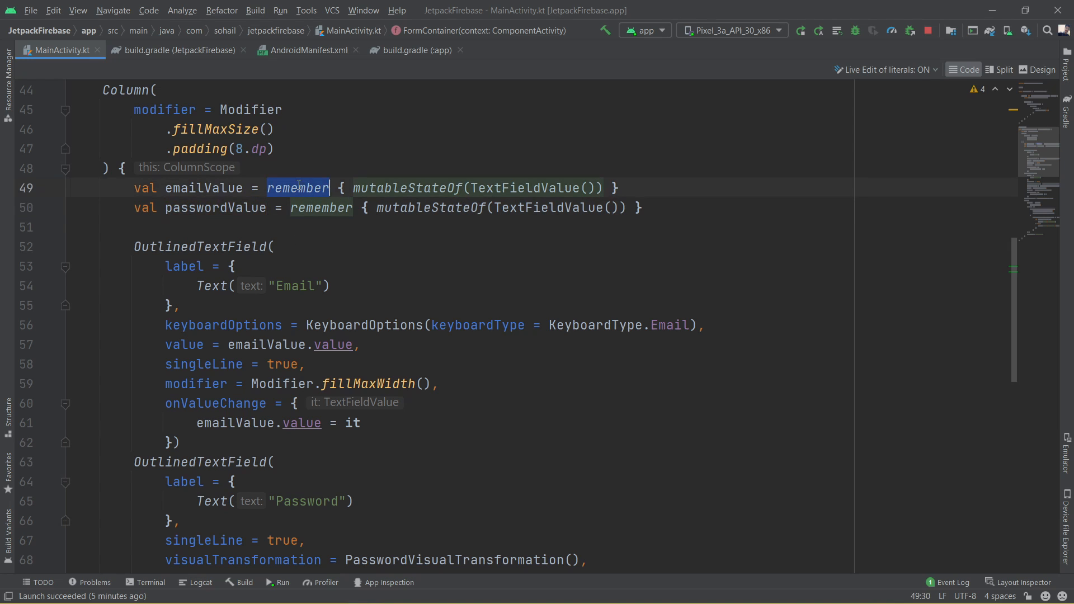
click(312, 208)
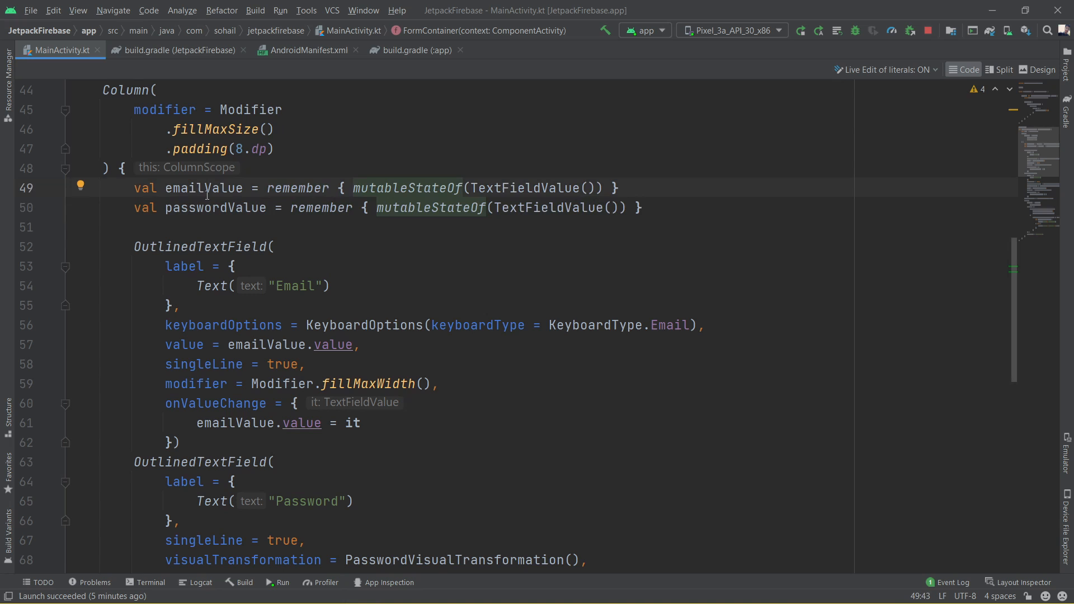
mouse_move(386, 252)
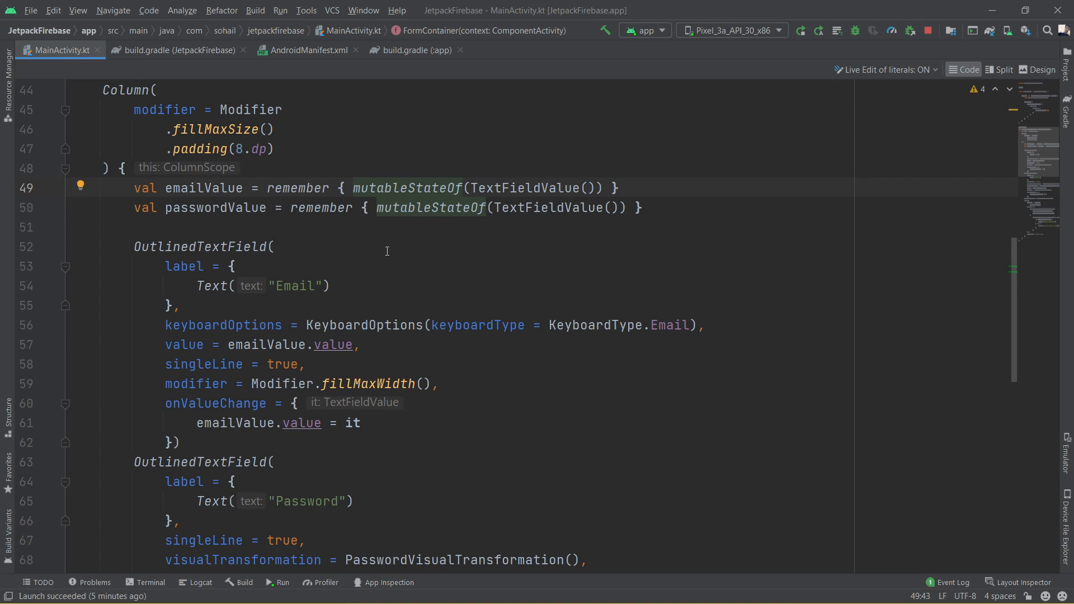
scroll(down, 3)
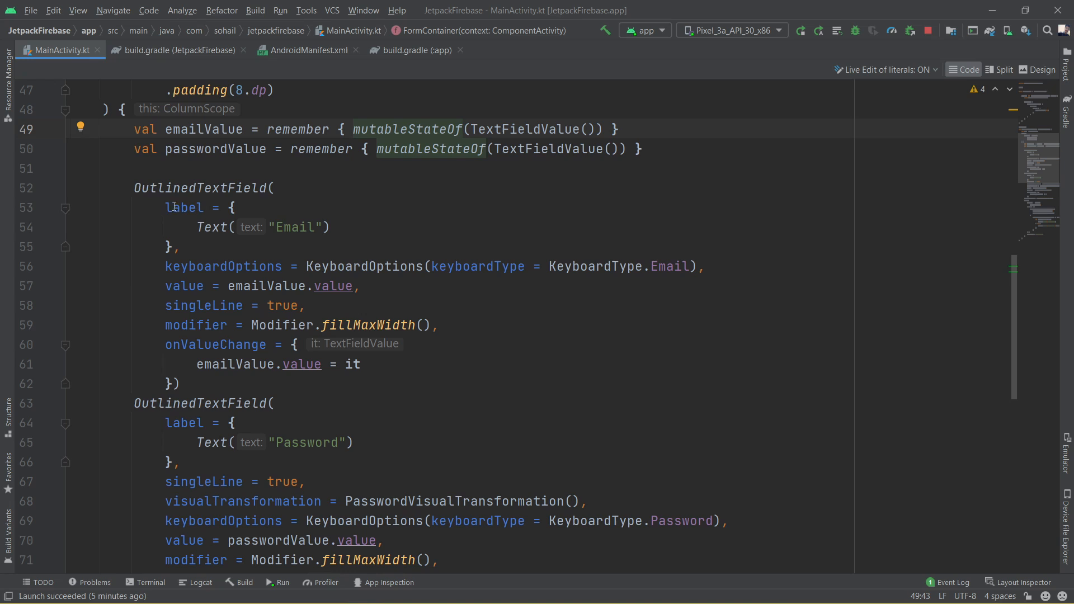
click(291, 227)
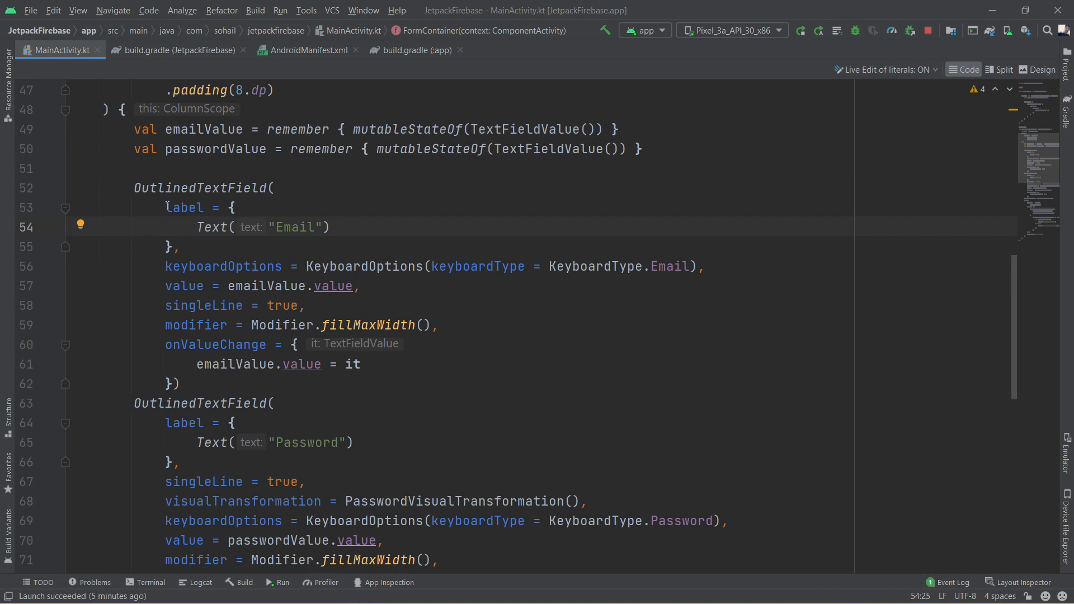
double_click(296, 227)
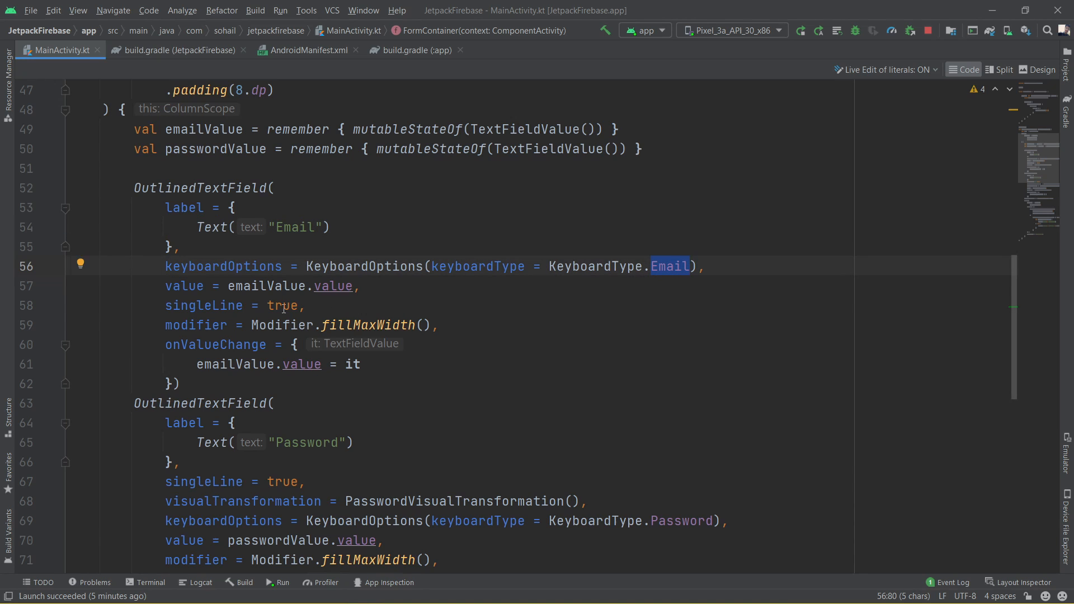
click(281, 285)
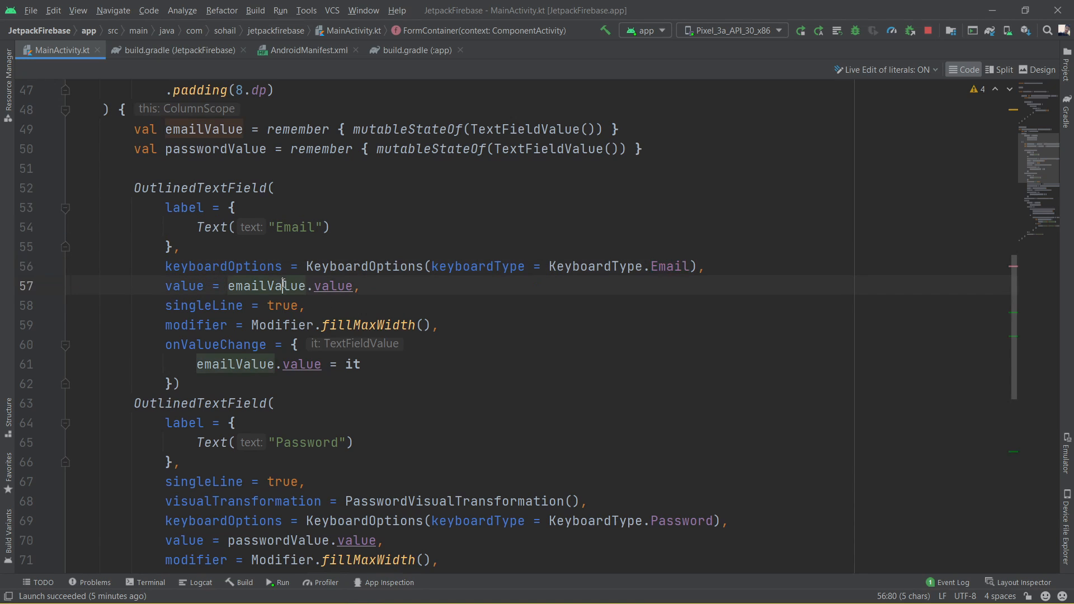
double_click(204, 130)
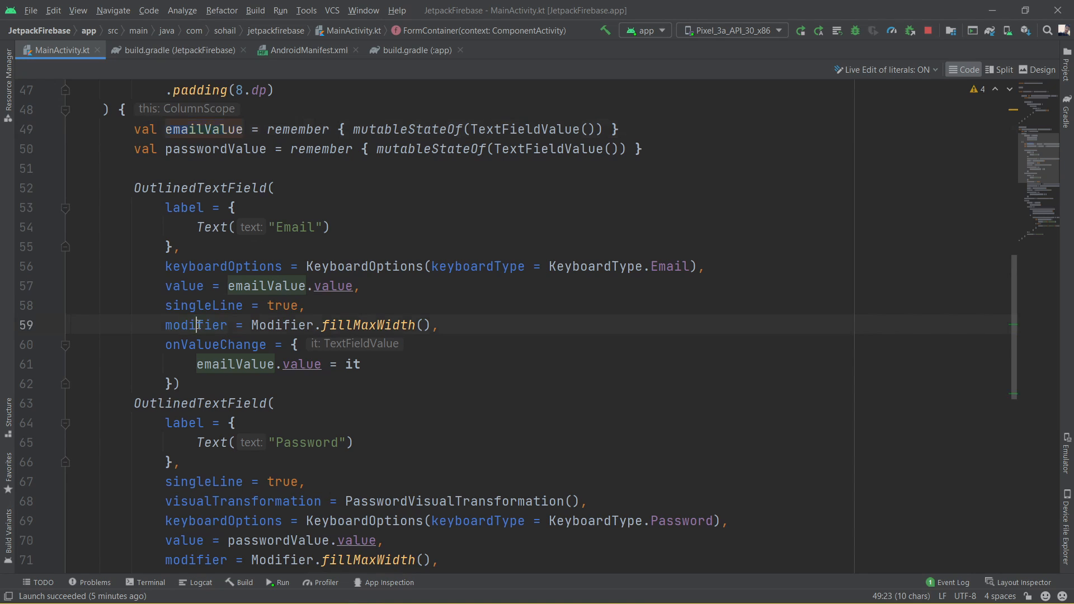
click(249, 324)
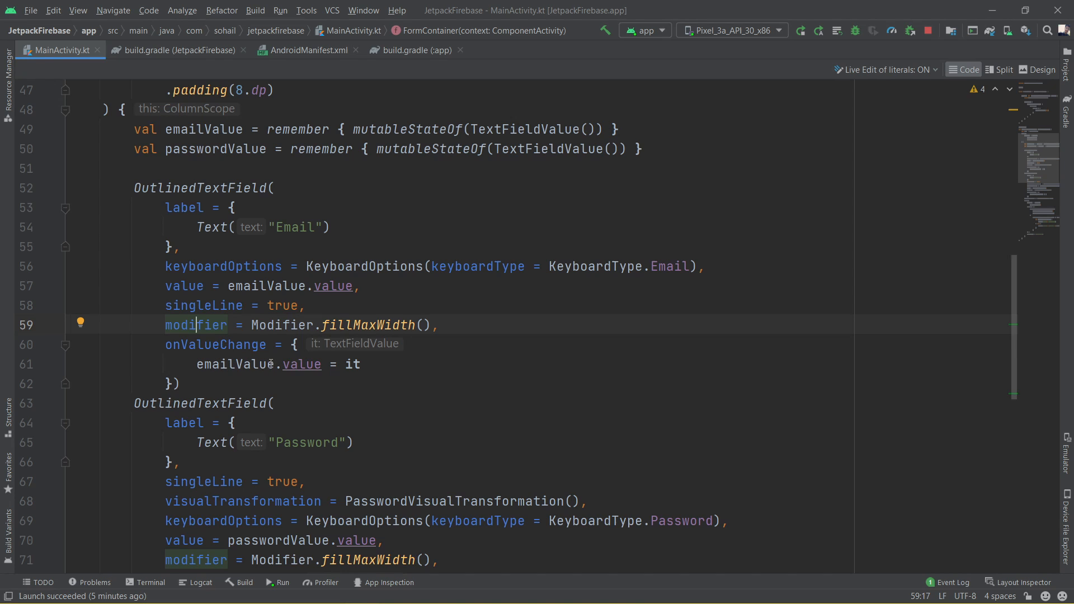
scroll(down, 3)
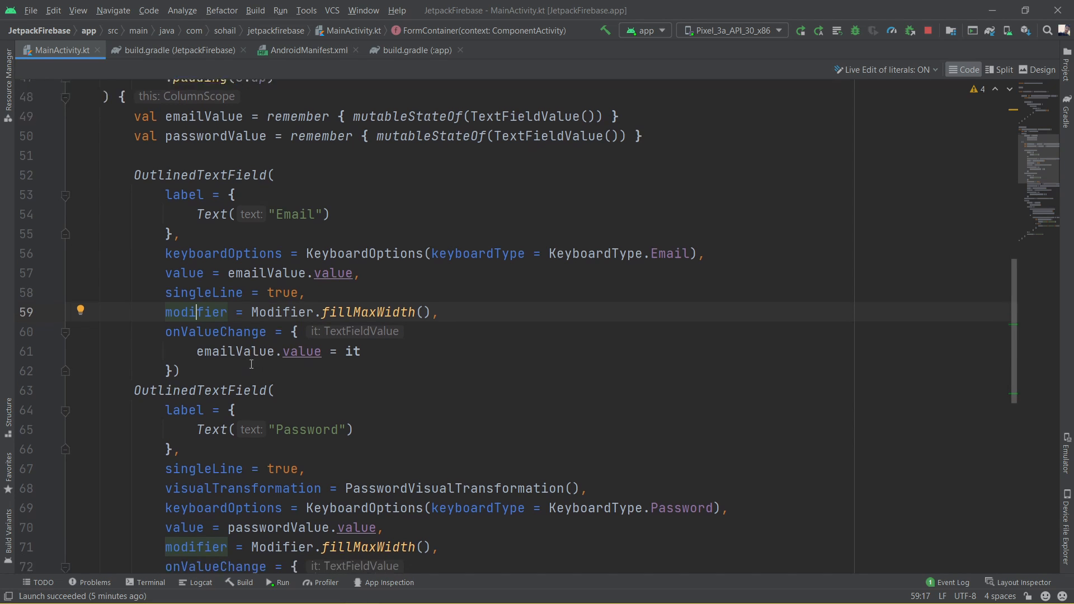
scroll(down, 3)
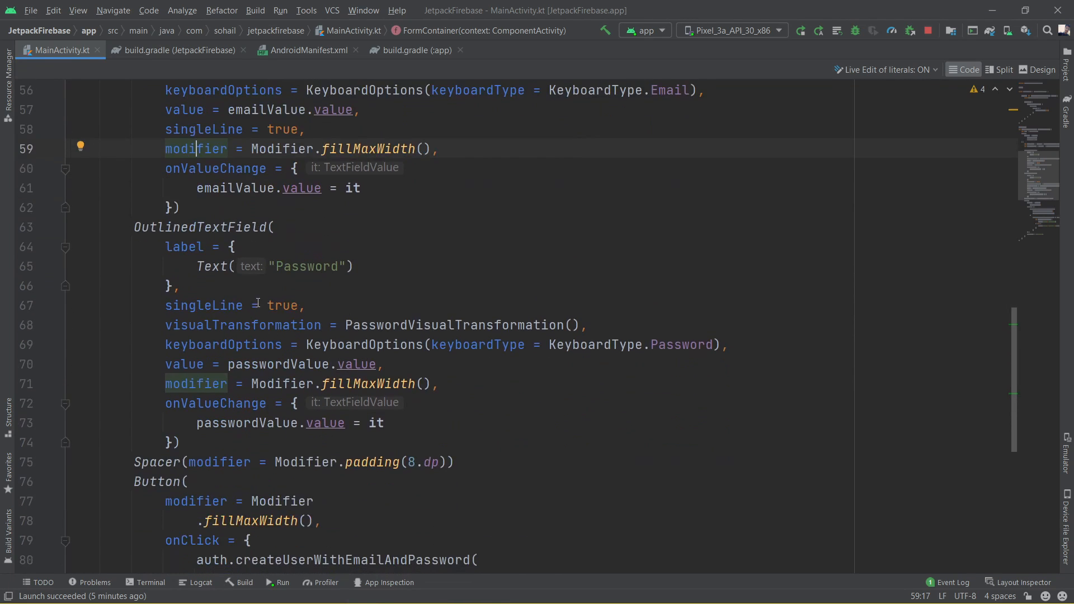
click(279, 266)
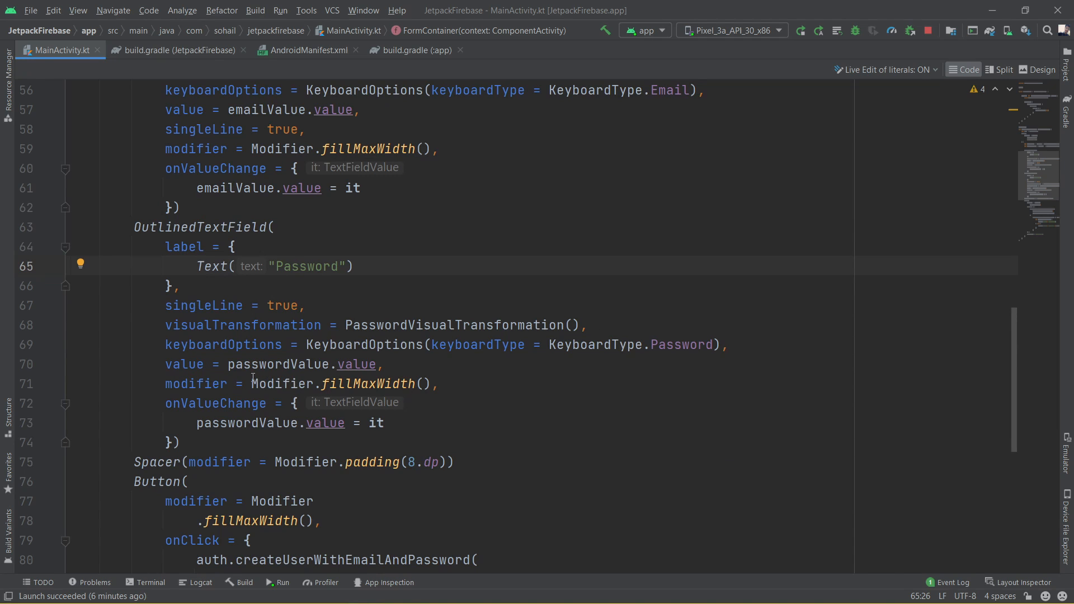
mouse_move(204, 390)
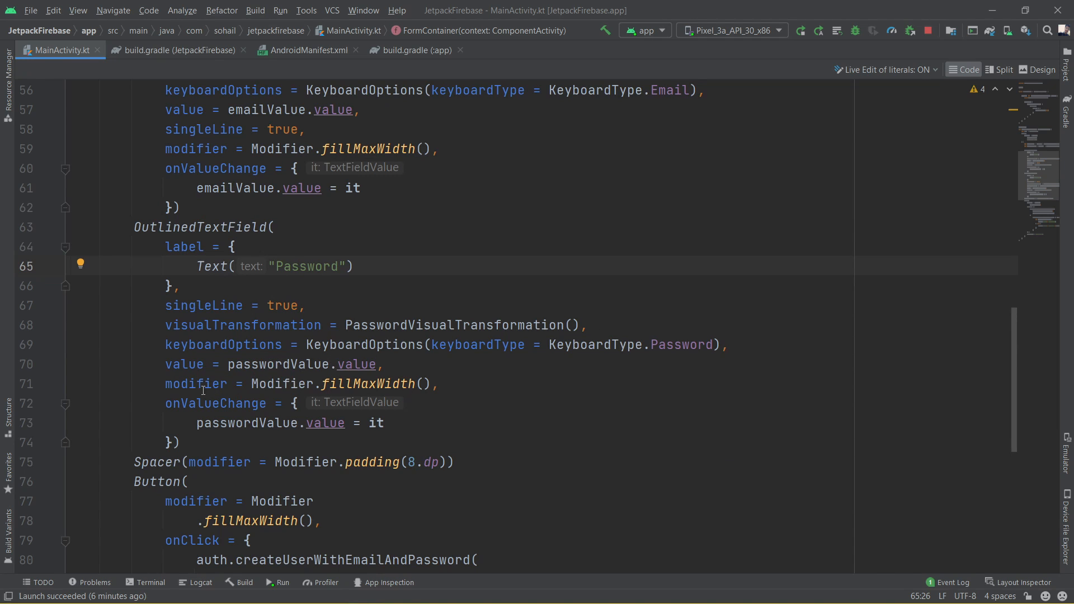
mouse_move(176, 410)
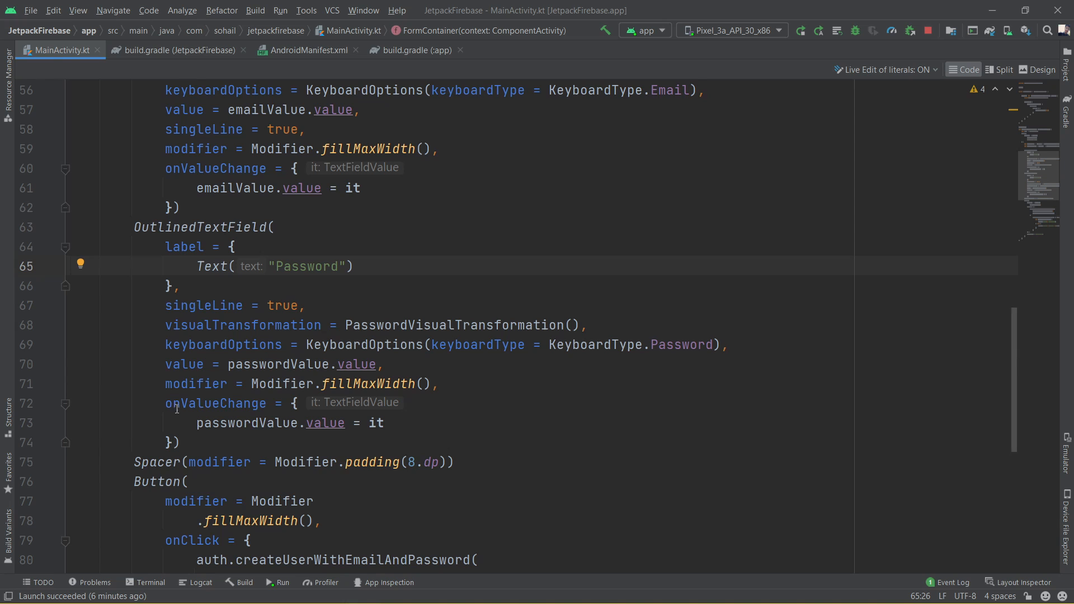
double_click(269, 423)
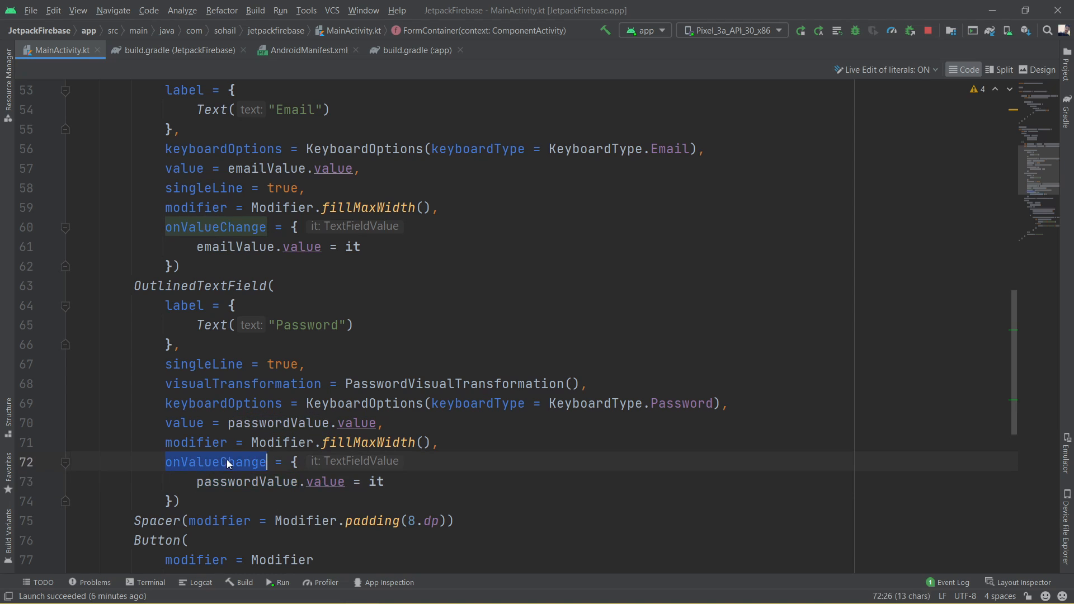
scroll(up, 3)
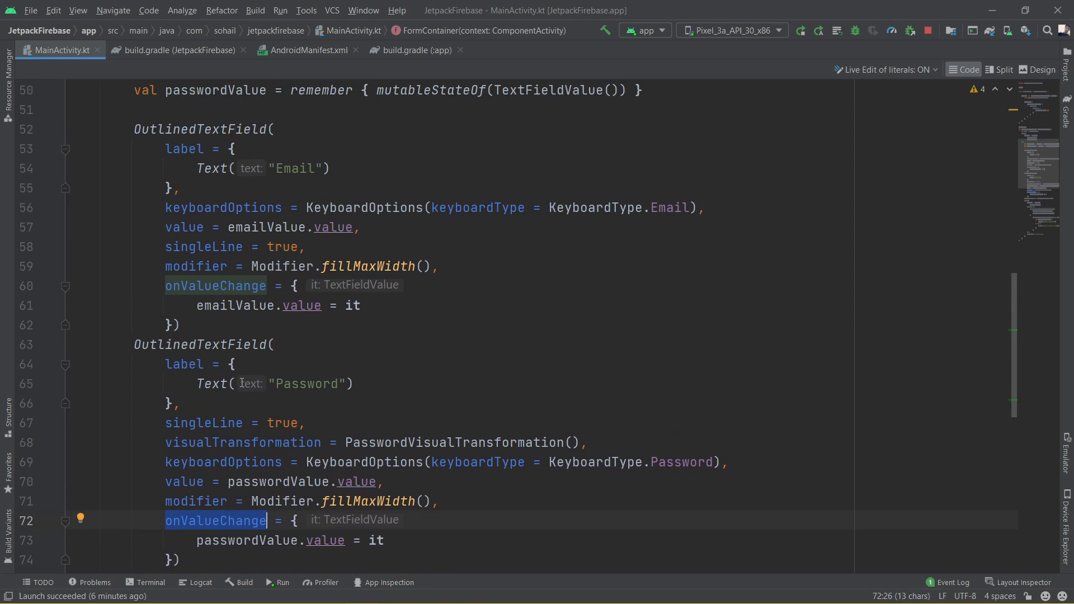
scroll(down, 3)
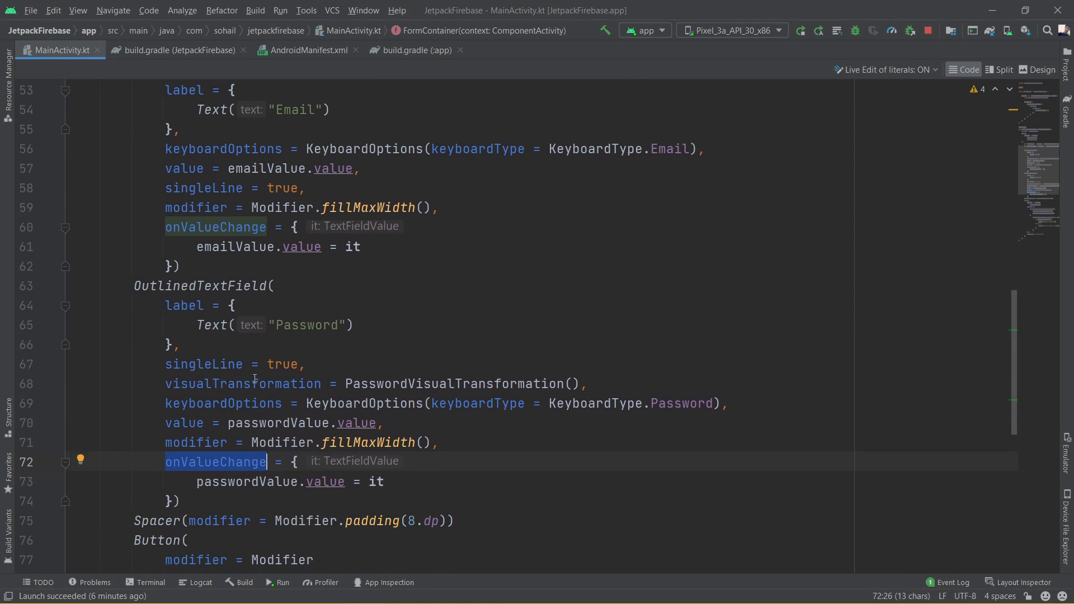
mouse_move(310, 357)
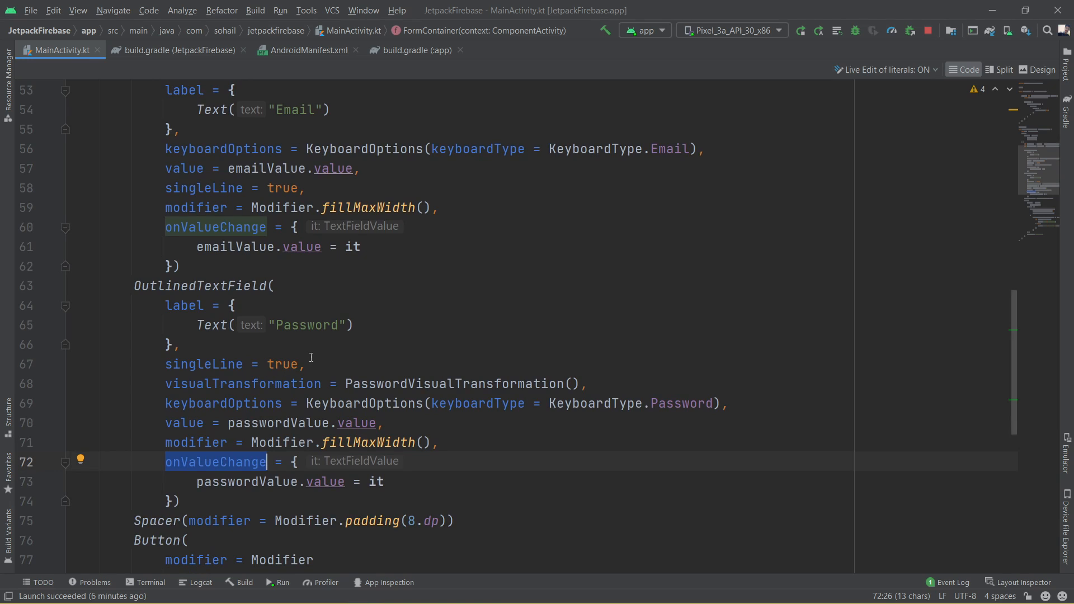
click(336, 384)
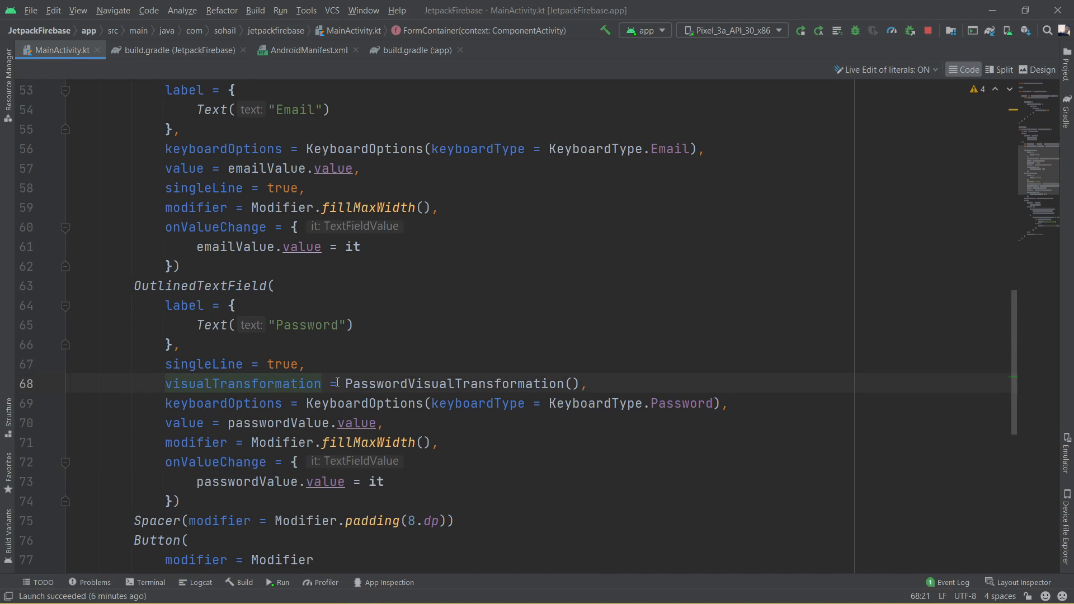
double_click(454, 384)
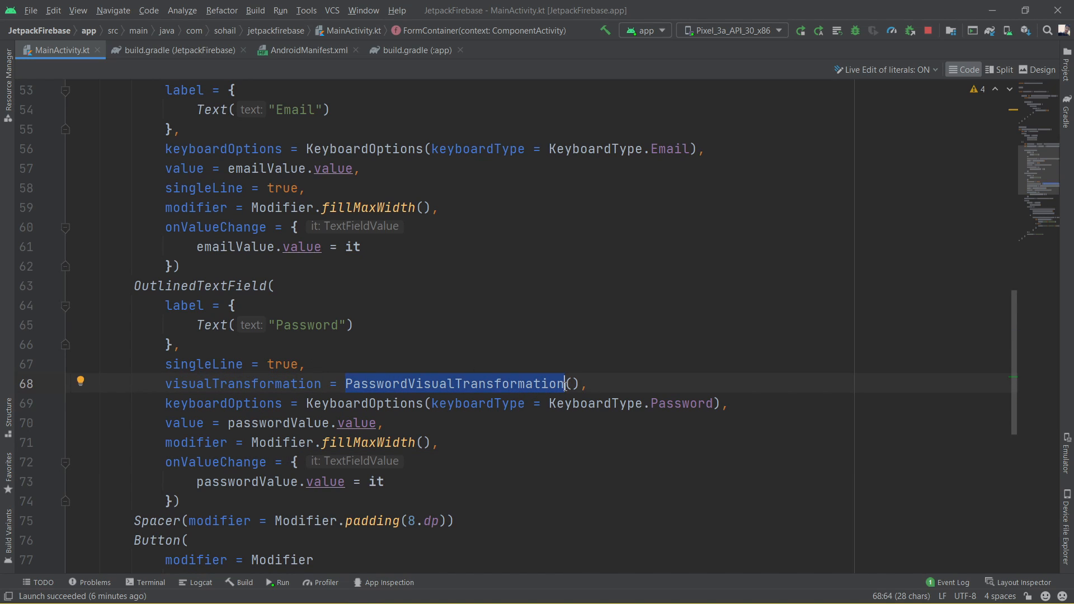
mouse_move(617, 355)
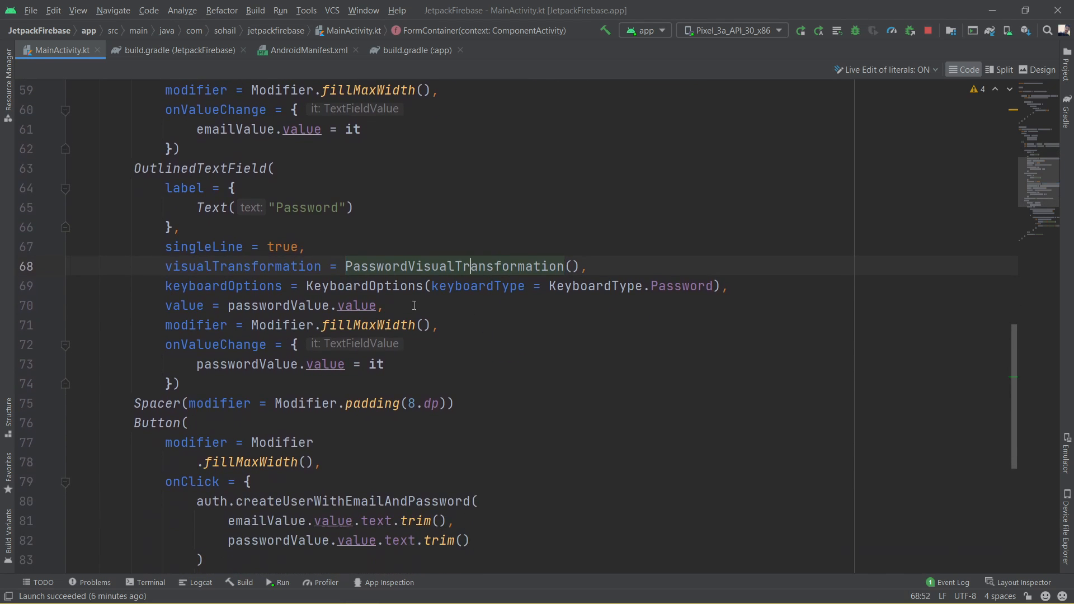
click(162, 404)
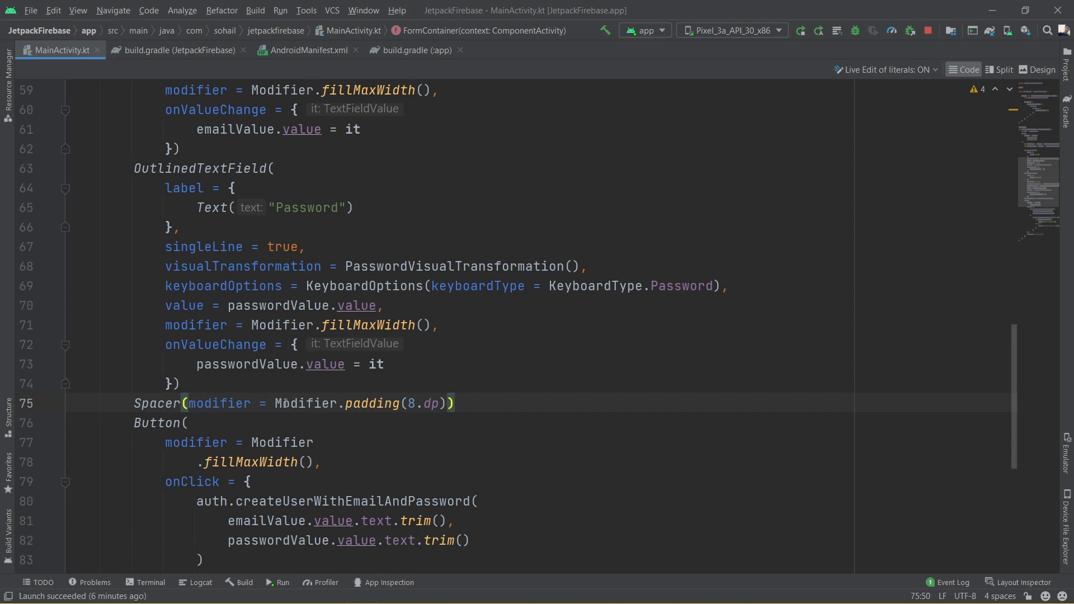
scroll(down, 3)
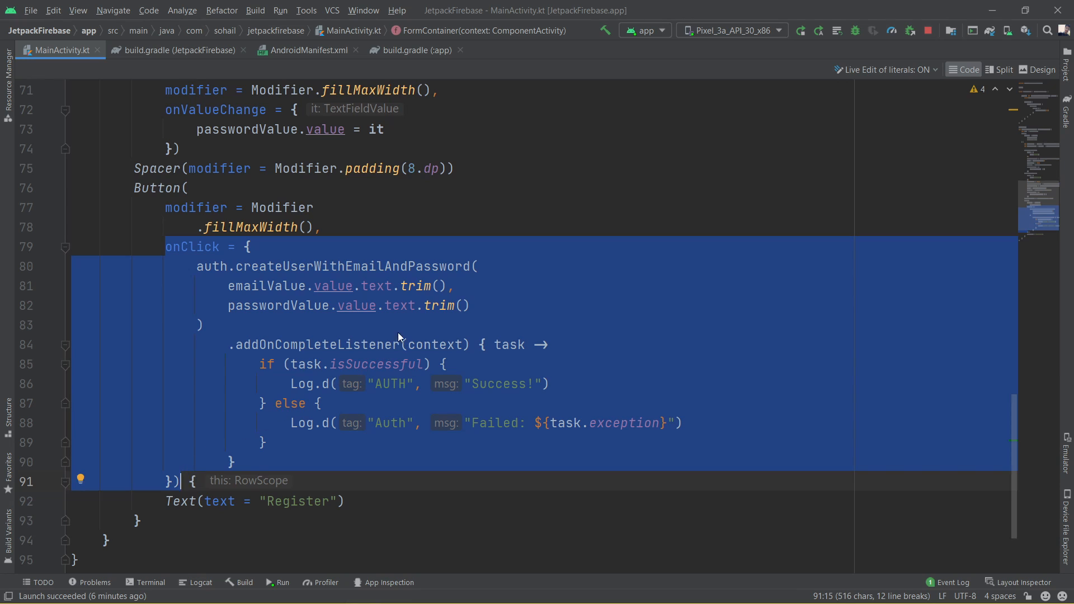
click(470, 306)
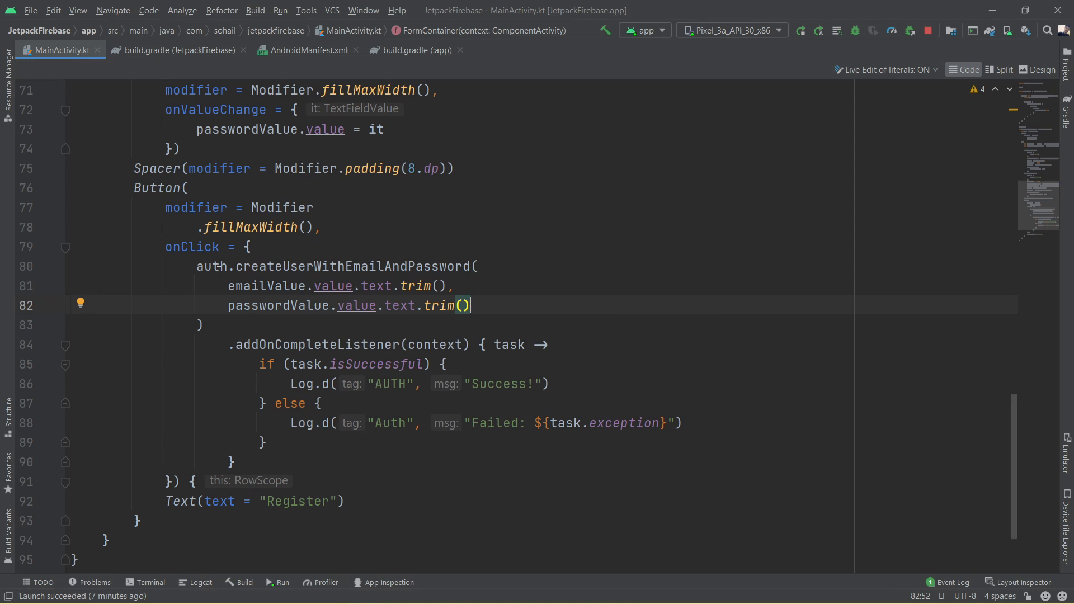
mouse_move(357, 250)
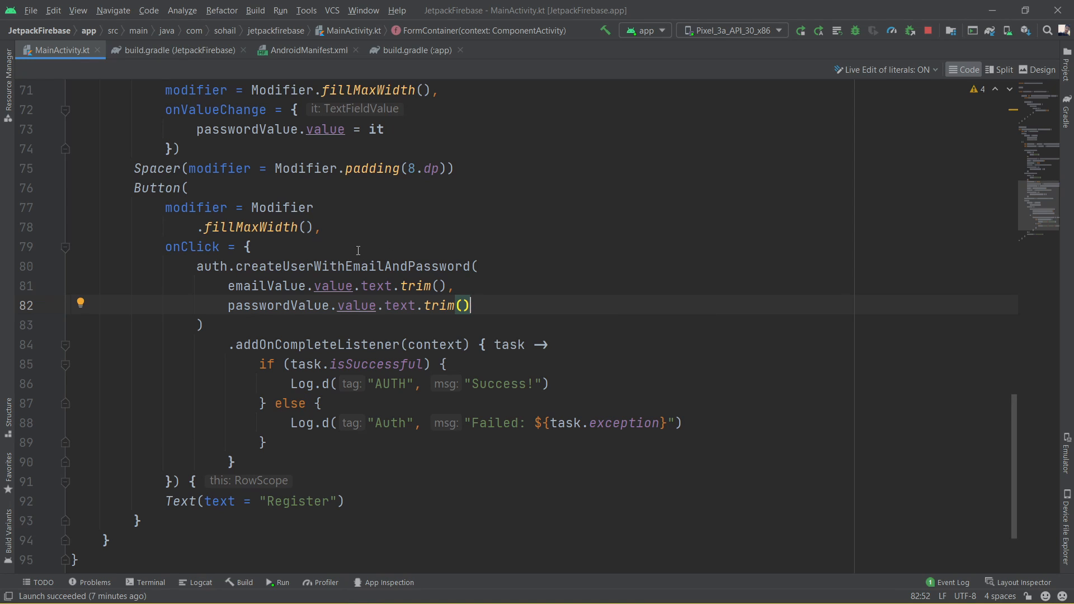
mouse_move(345, 239)
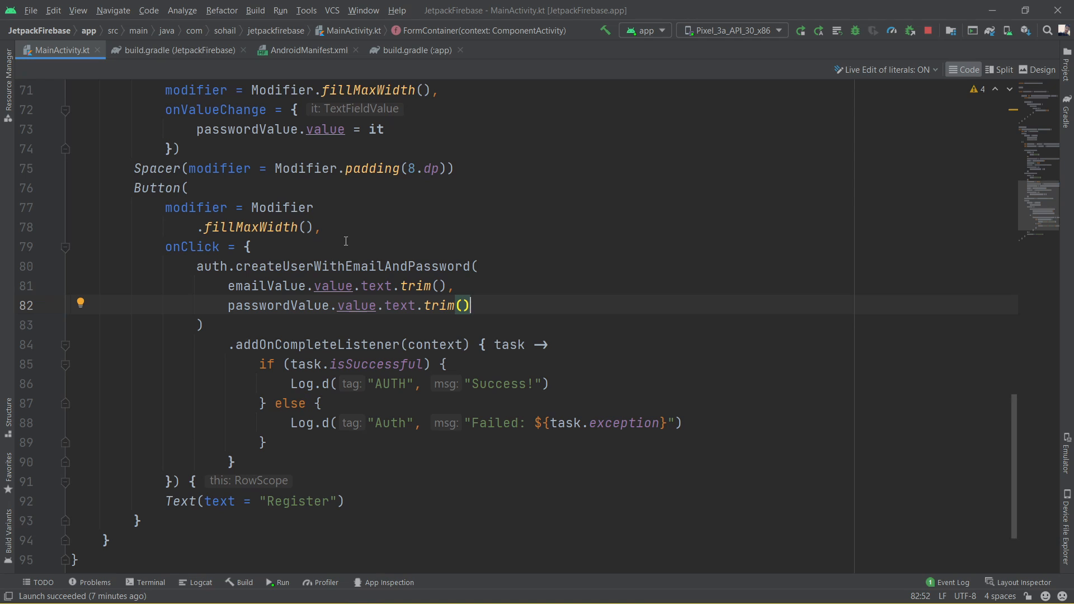
mouse_move(223, 267)
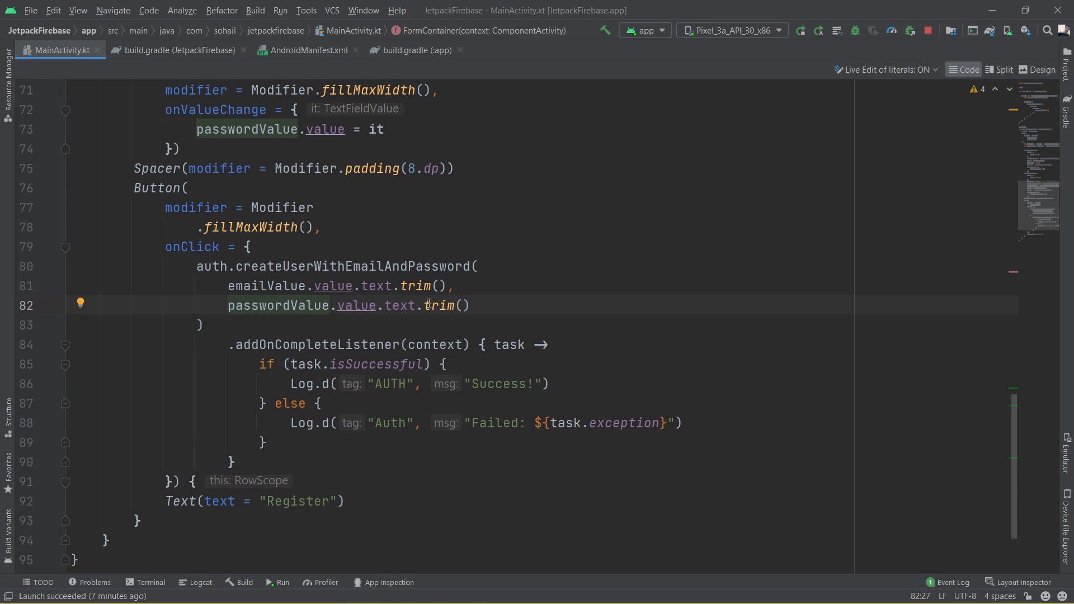
mouse_move(322, 347)
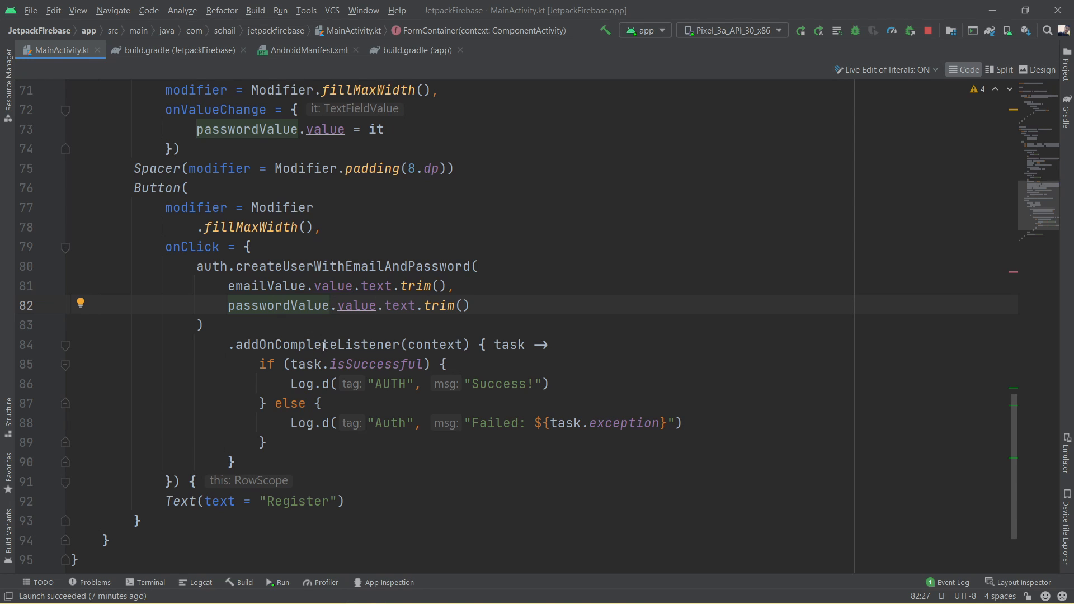
click(453, 345)
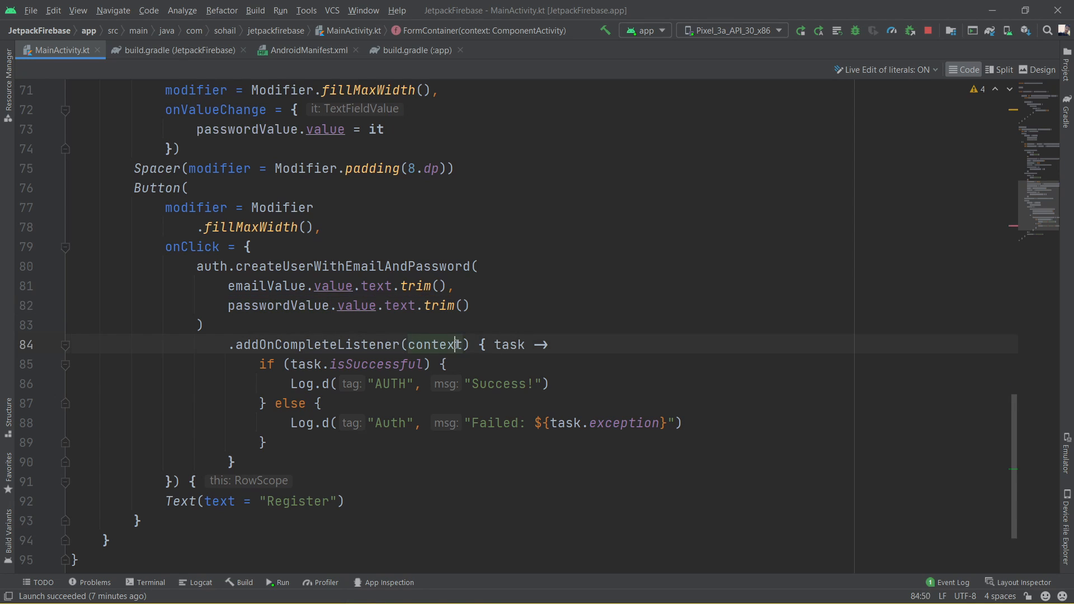
scroll(up, 3)
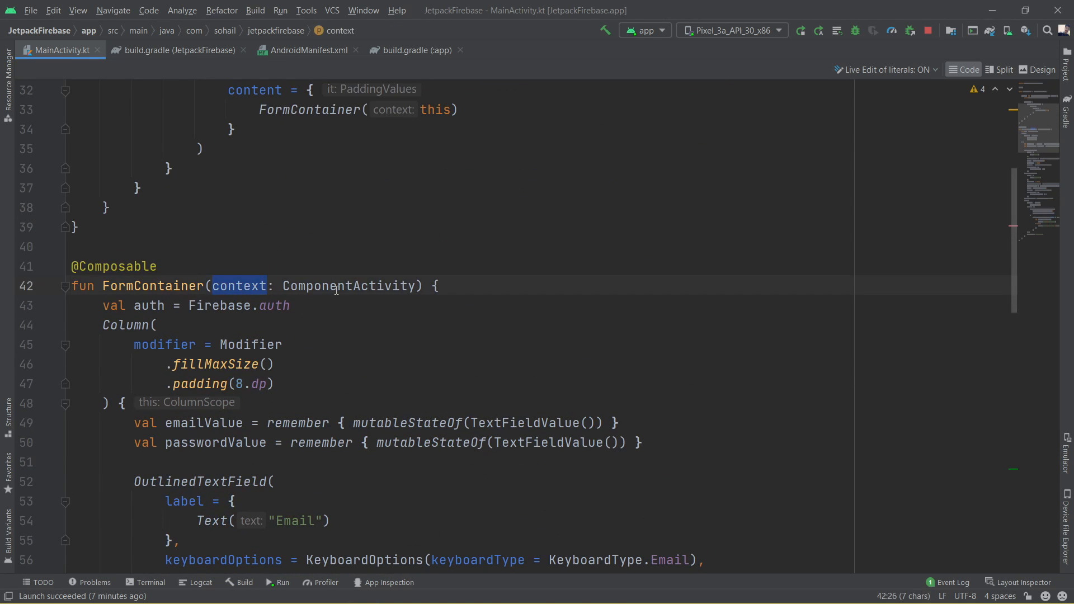
scroll(down, 3)
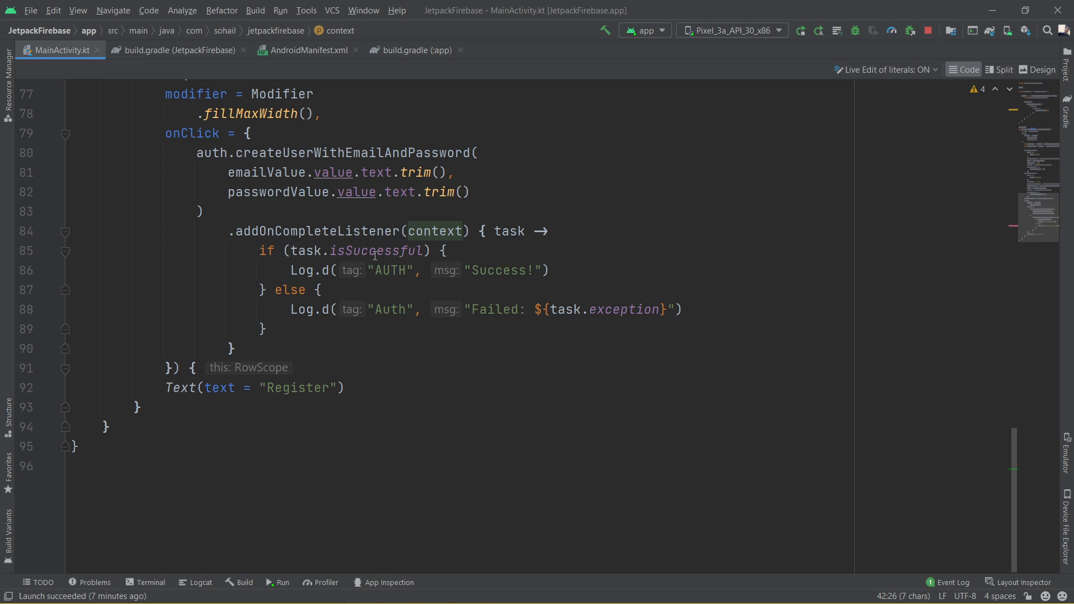
mouse_move(406, 274)
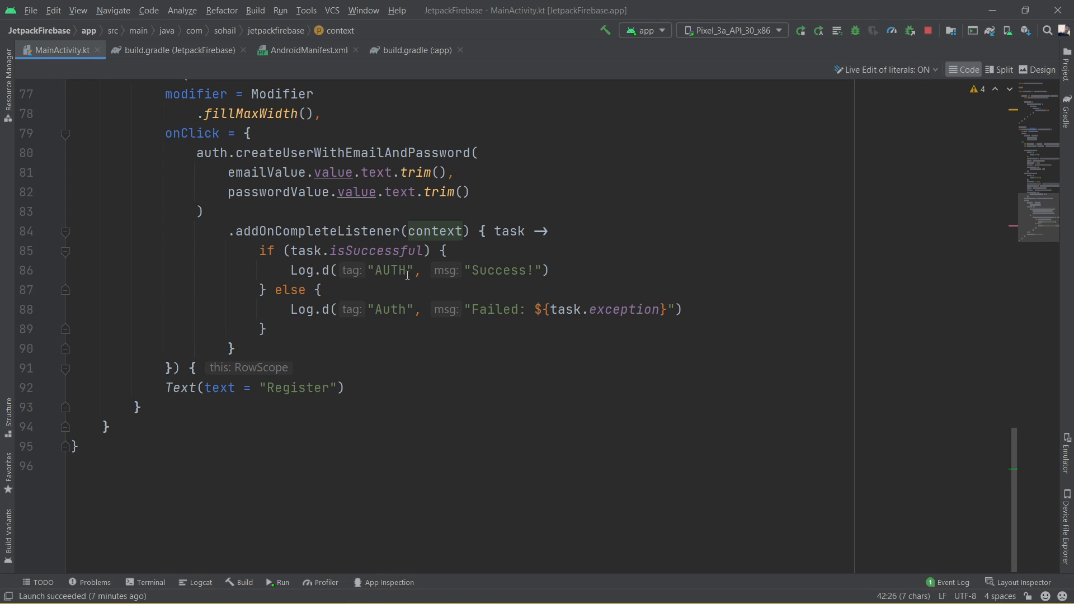
click(487, 308)
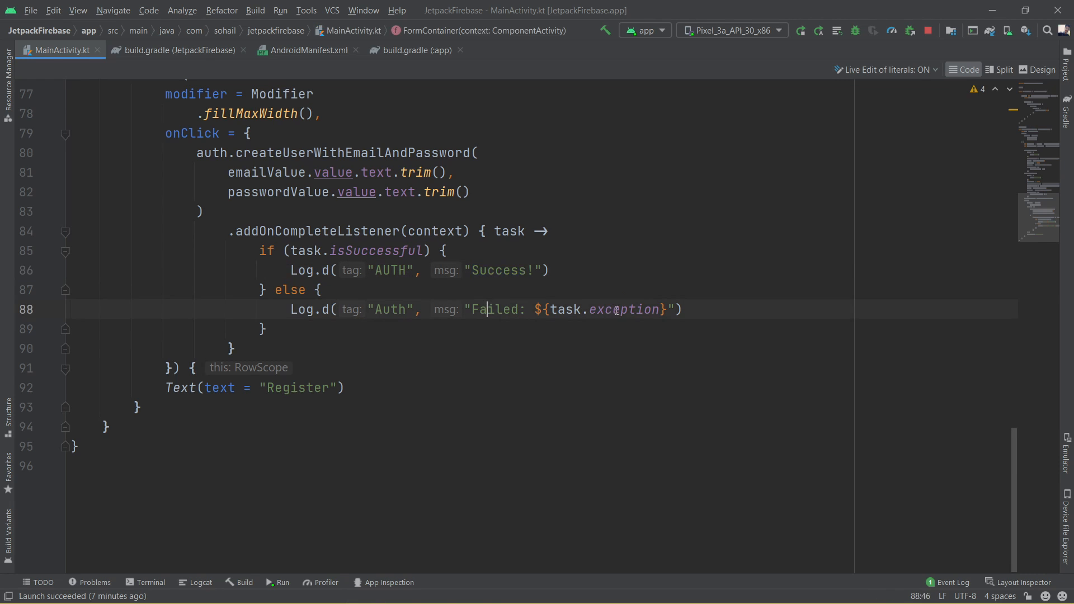
scroll(up, 3)
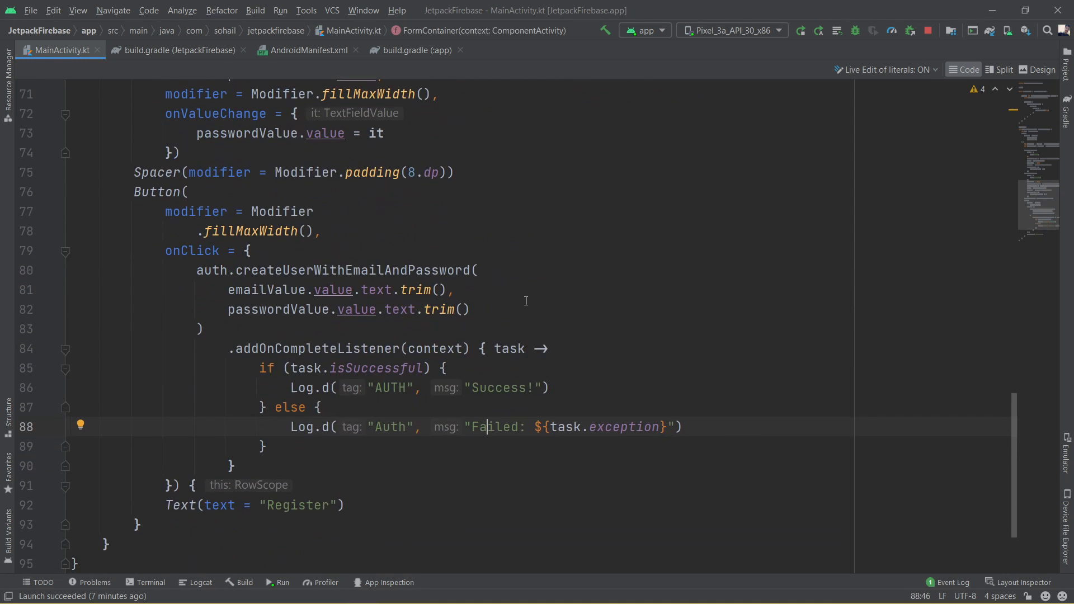
mouse_move(481, 263)
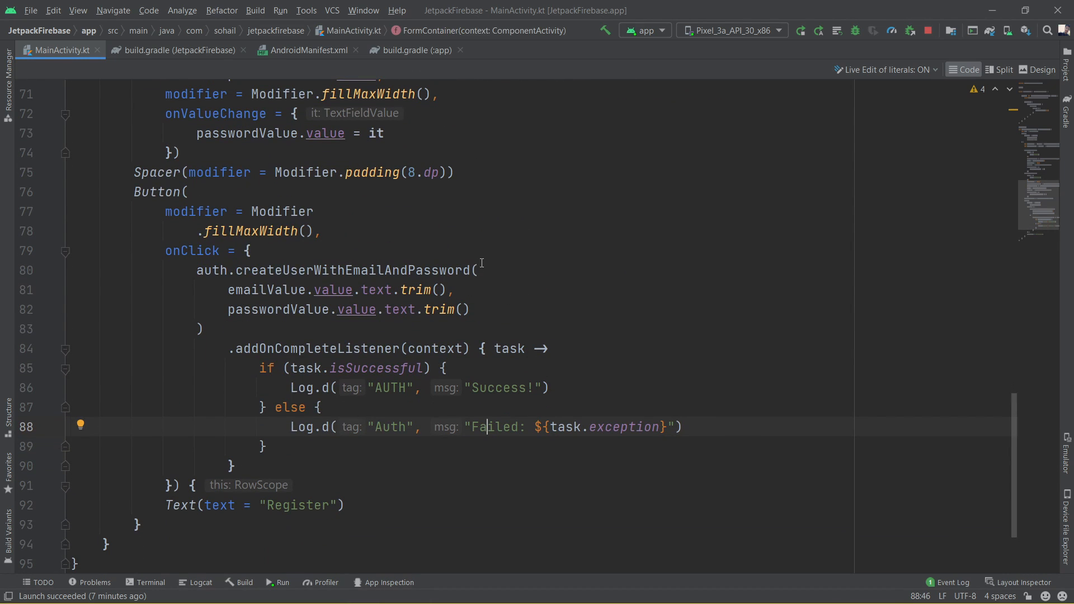